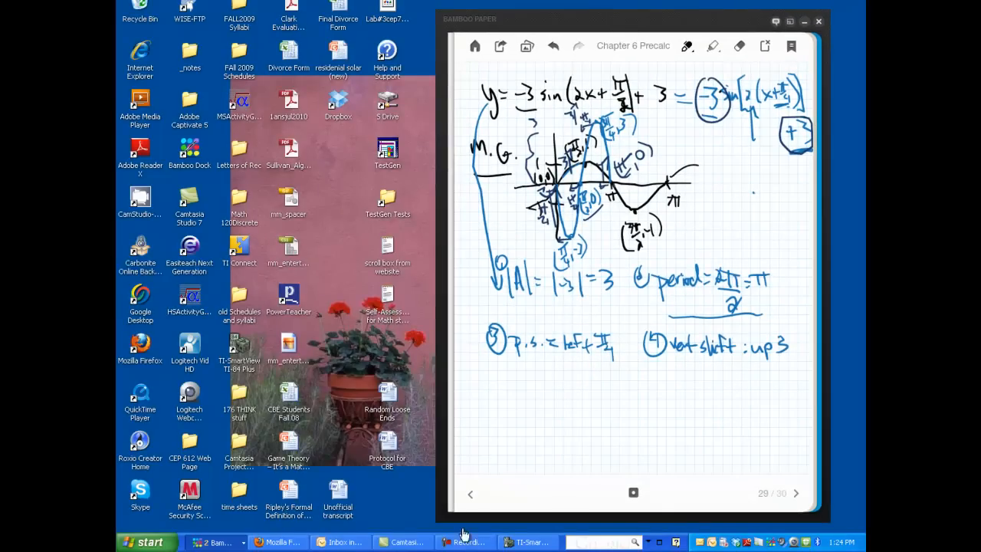
# Step: Bring up the emulator, select RADIAN and FUNC in MODE, and show the Y= equations
pyautogui.click(528, 542)
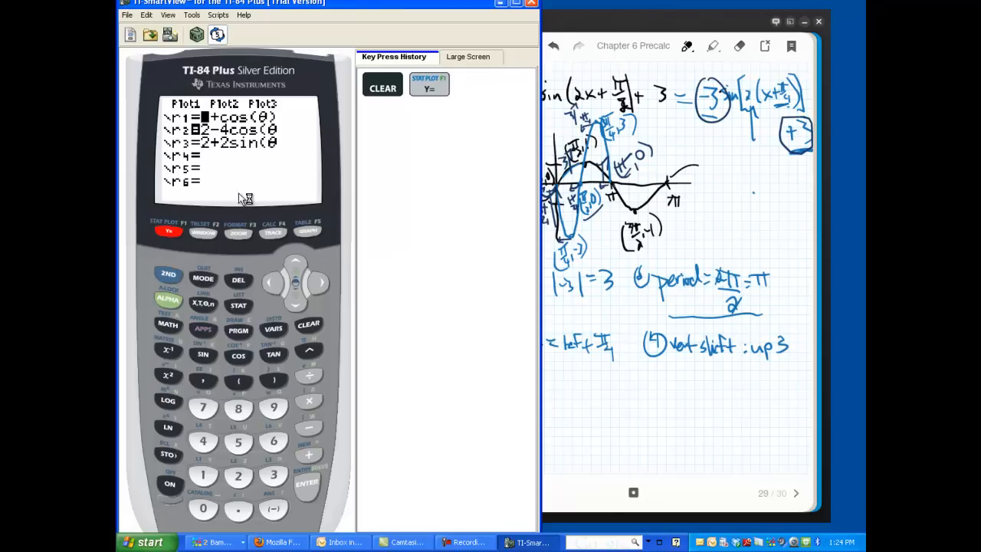
pyautogui.click(203, 278)
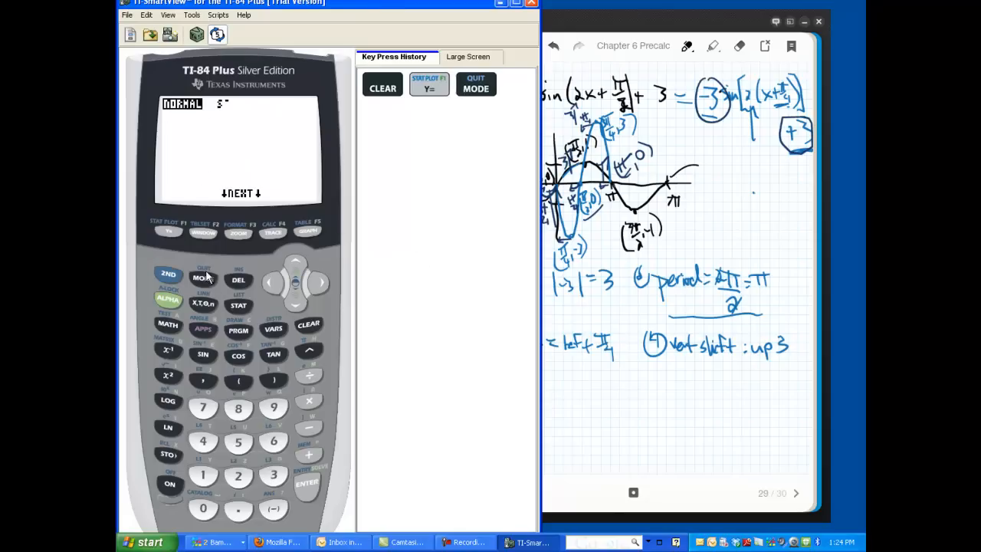
pyautogui.click(203, 278)
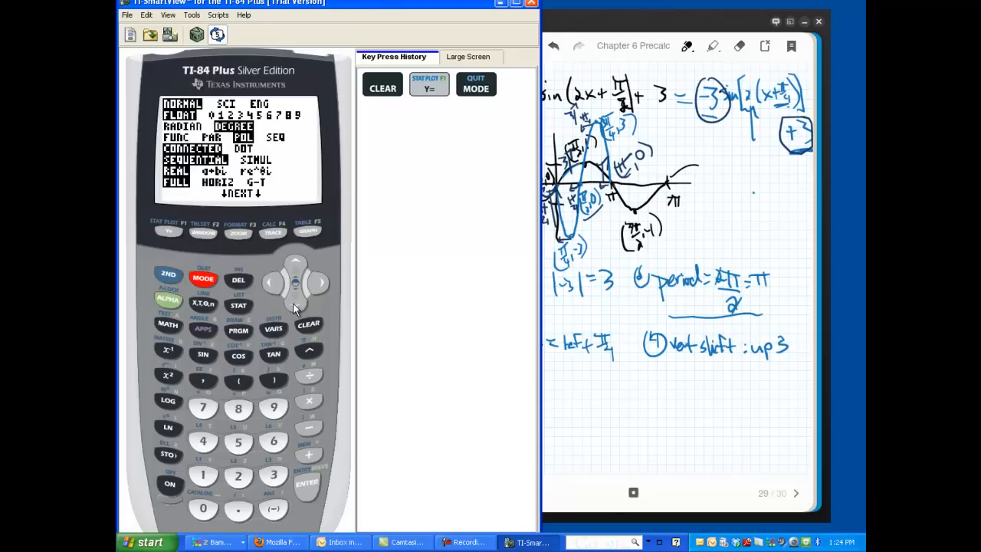
pyautogui.click(296, 300)
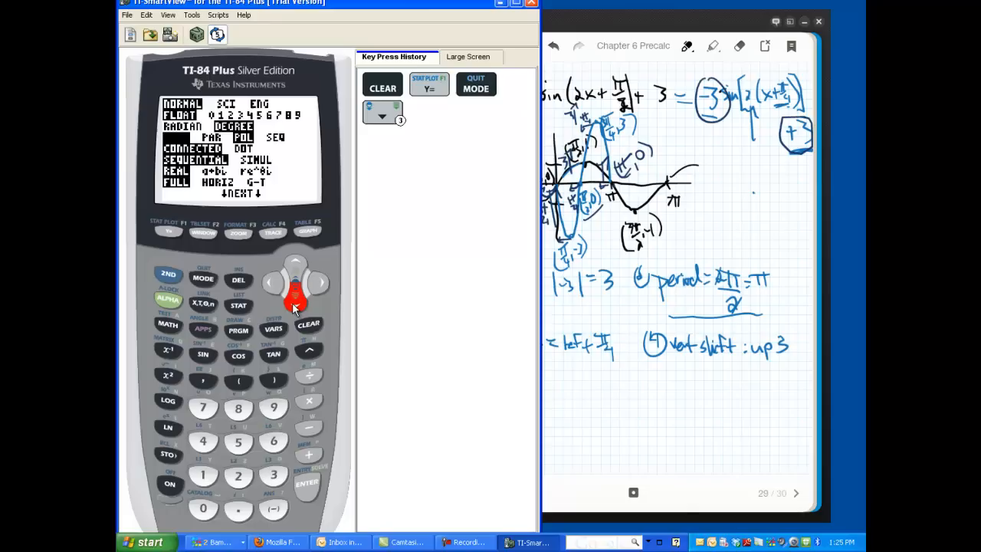
pyautogui.moveTo(320, 469)
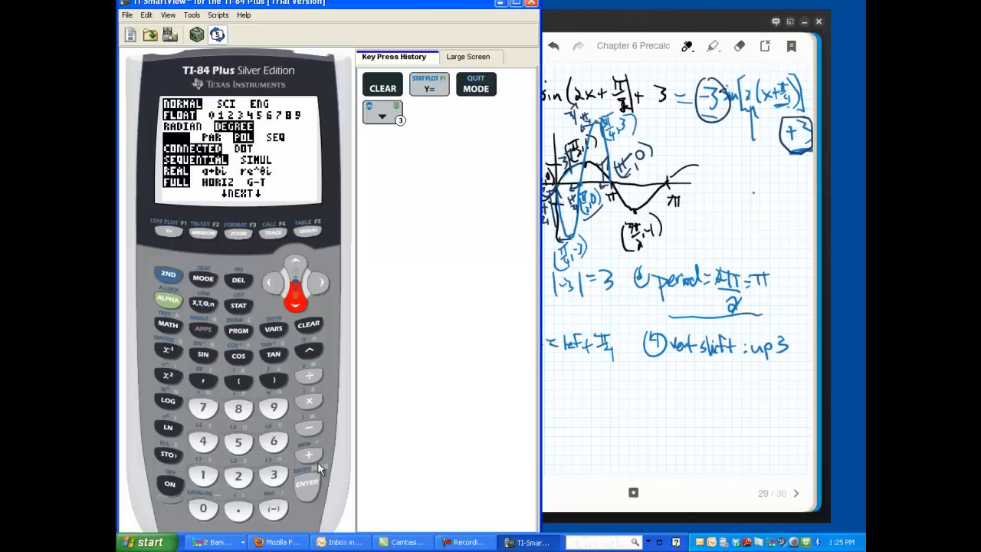
pyautogui.click(306, 483)
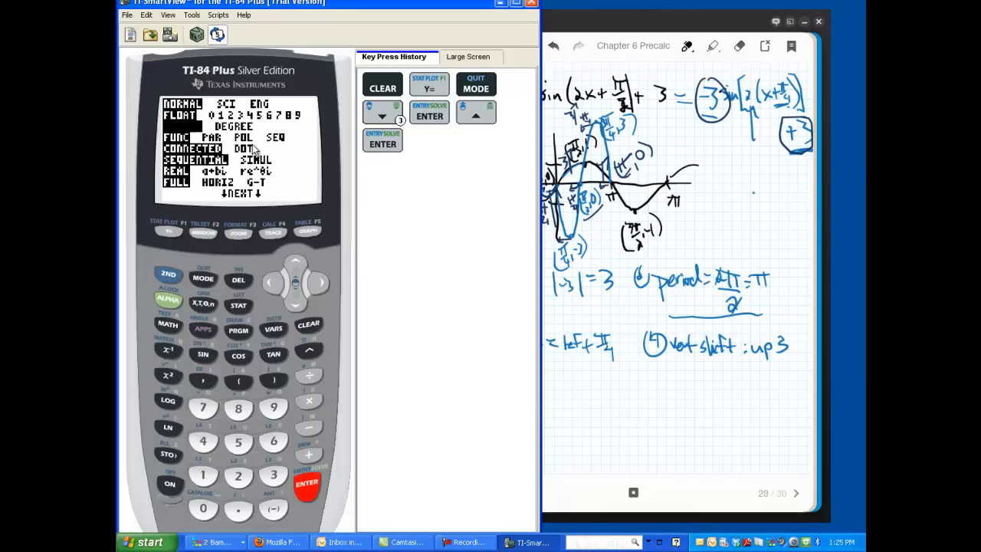
pyautogui.click(182, 126)
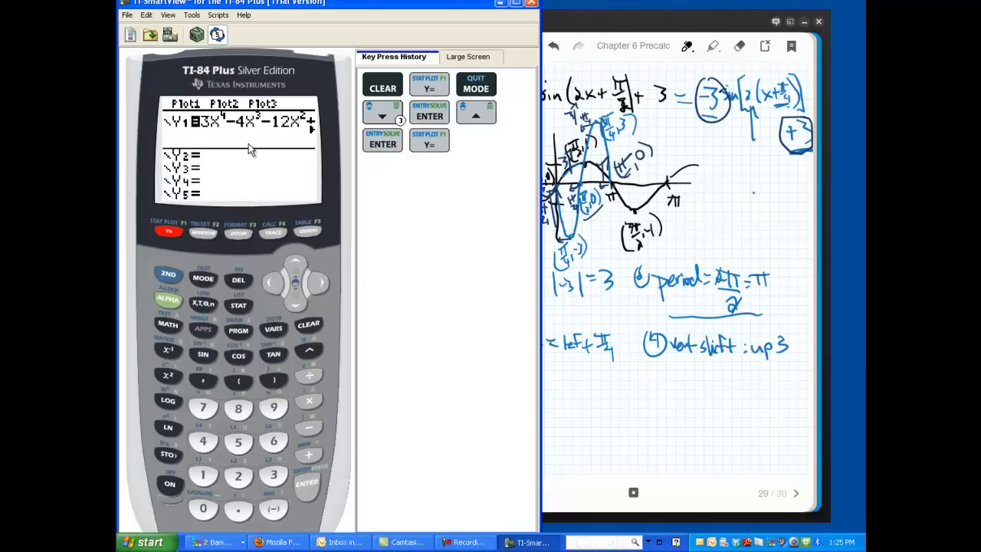
# Step: Clear Y1's old polynomial and enter sin(X) as Y1
pyautogui.click(309, 323)
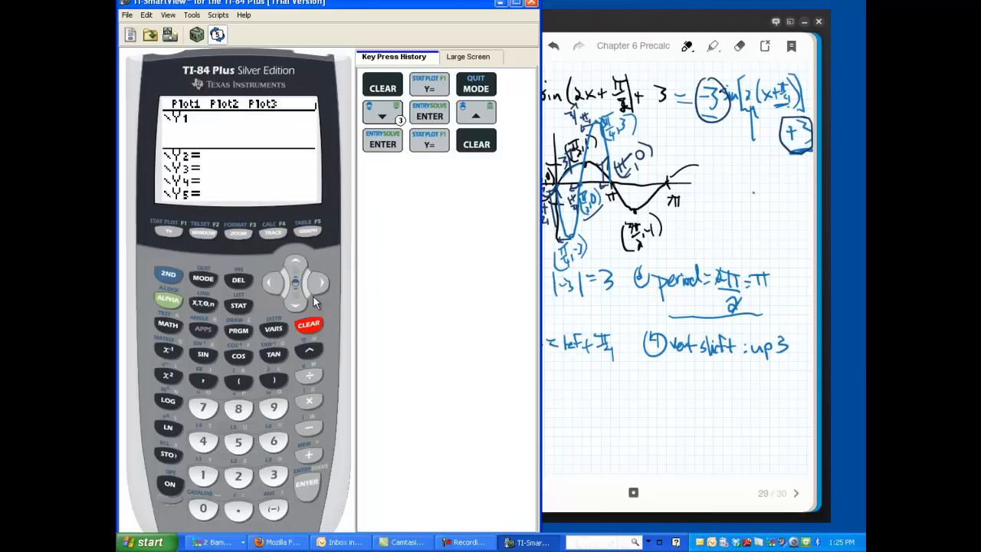
pyautogui.click(202, 354)
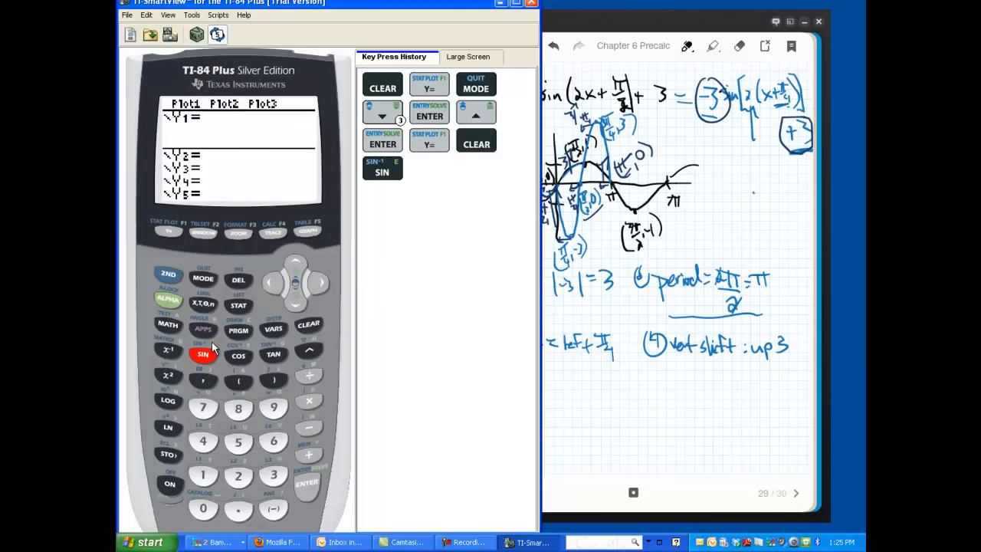
pyautogui.click(203, 304)
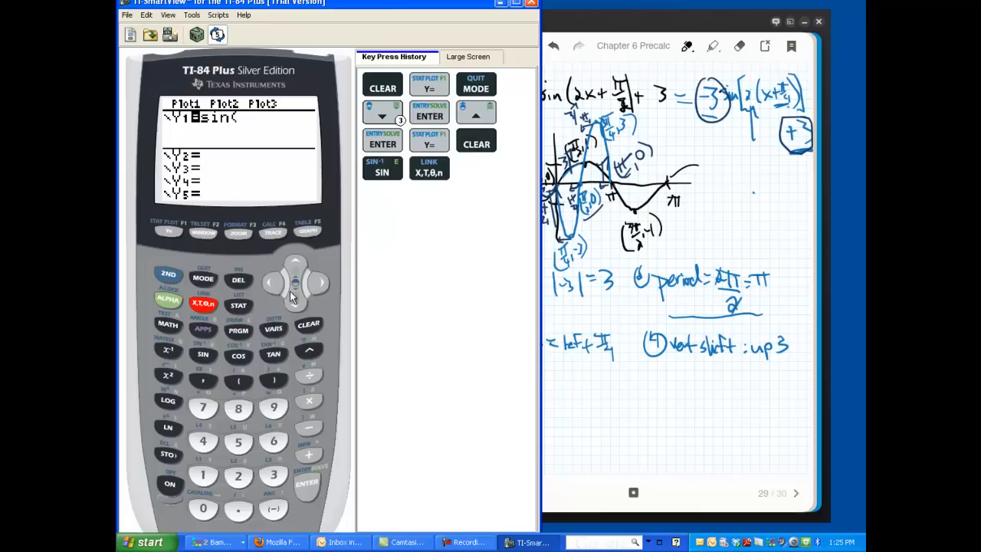
pyautogui.click(203, 303)
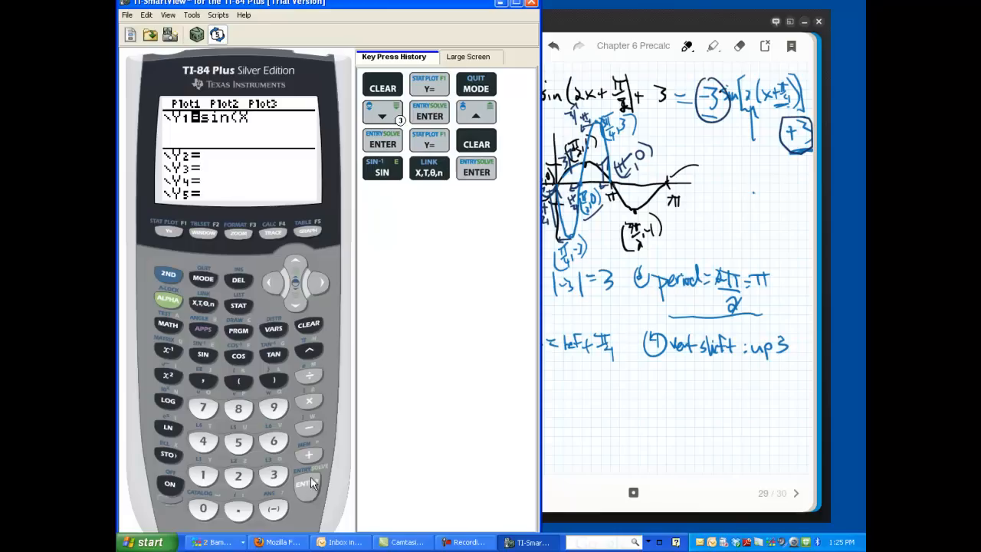
# Step: Enter -3sin(2(X+π/4))+3 as Y2
pyautogui.click(306, 483)
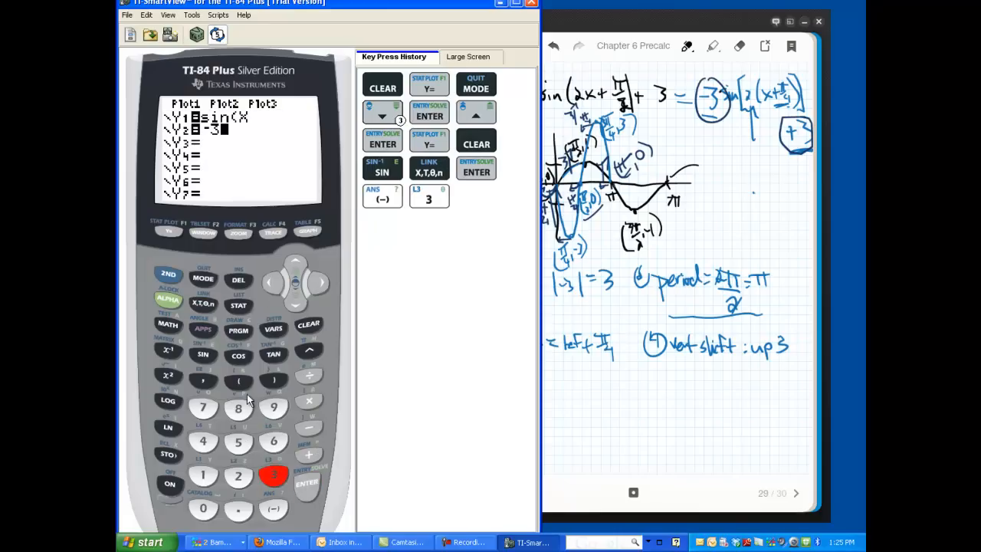
pyautogui.click(203, 354)
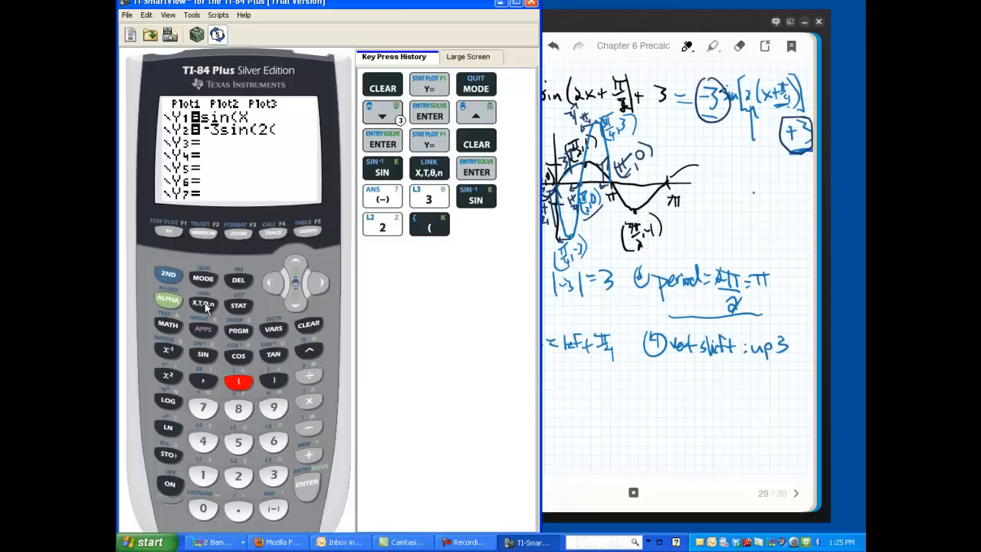
pyautogui.click(203, 304)
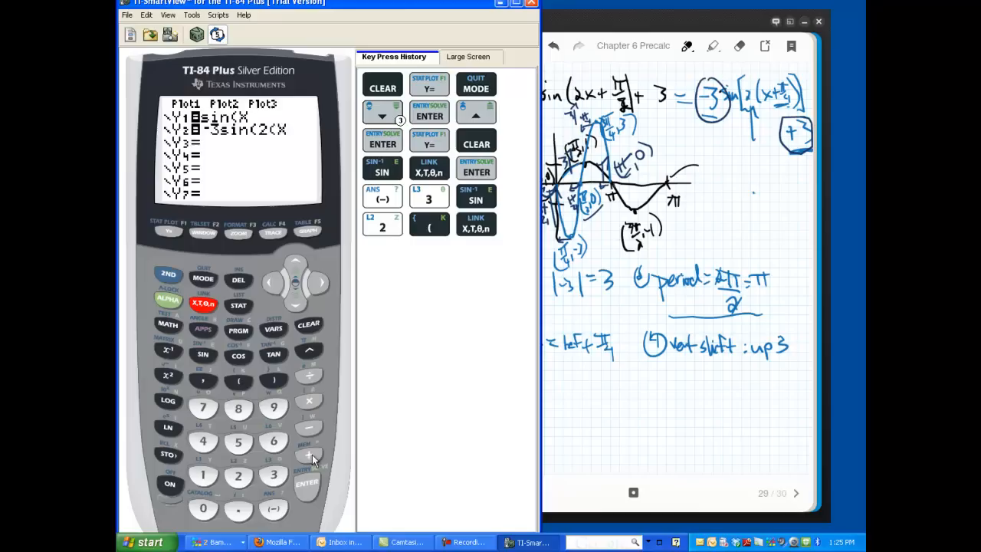
pyautogui.click(309, 455)
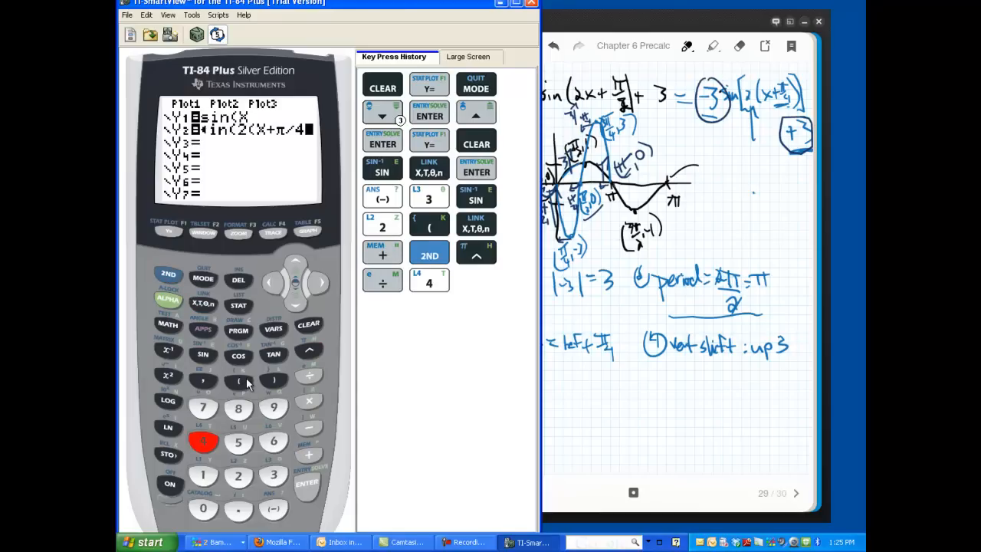
pyautogui.click(274, 381)
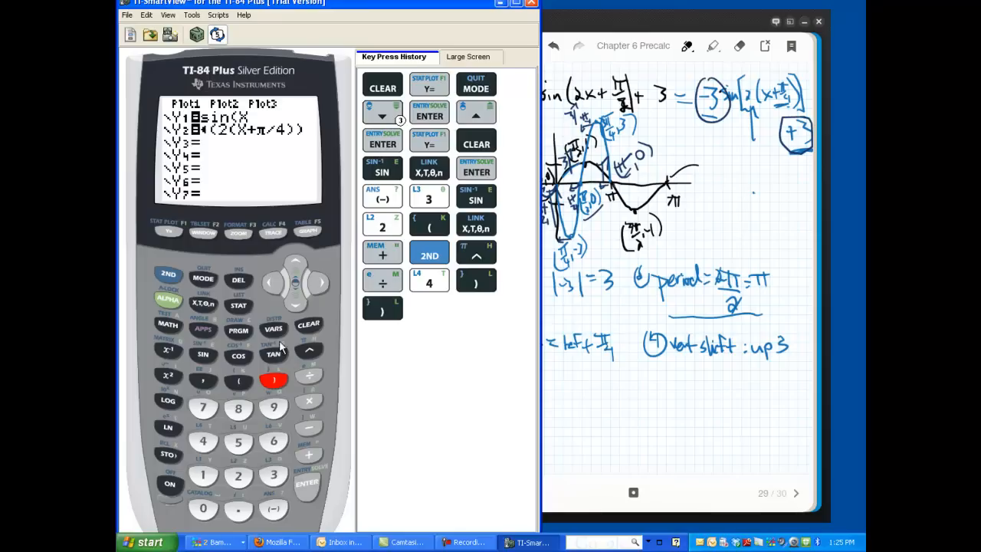
pyautogui.click(274, 475)
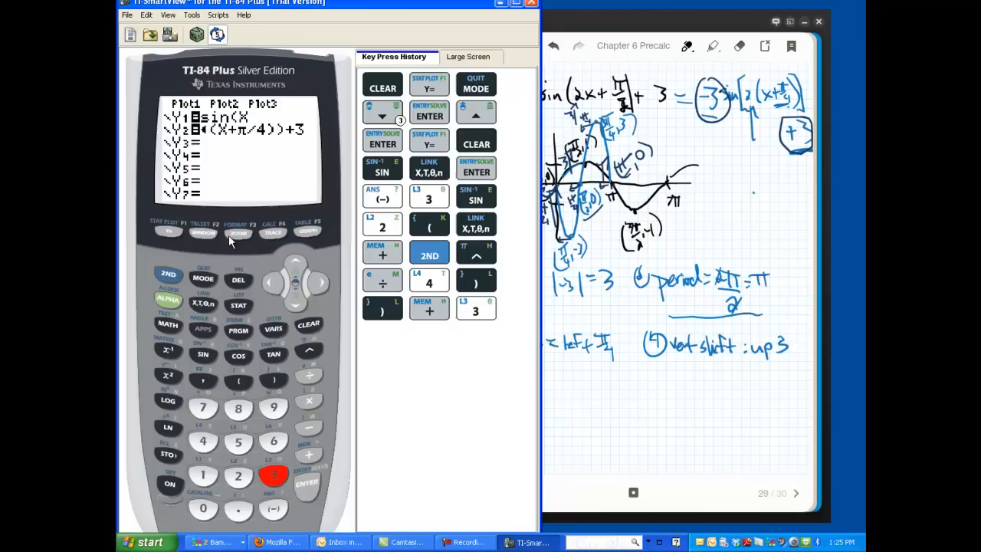
# Step: Set Xmin -π, Xmax 2π, Ymin -3, Ymax 7, and graph both functions
pyautogui.click(204, 232)
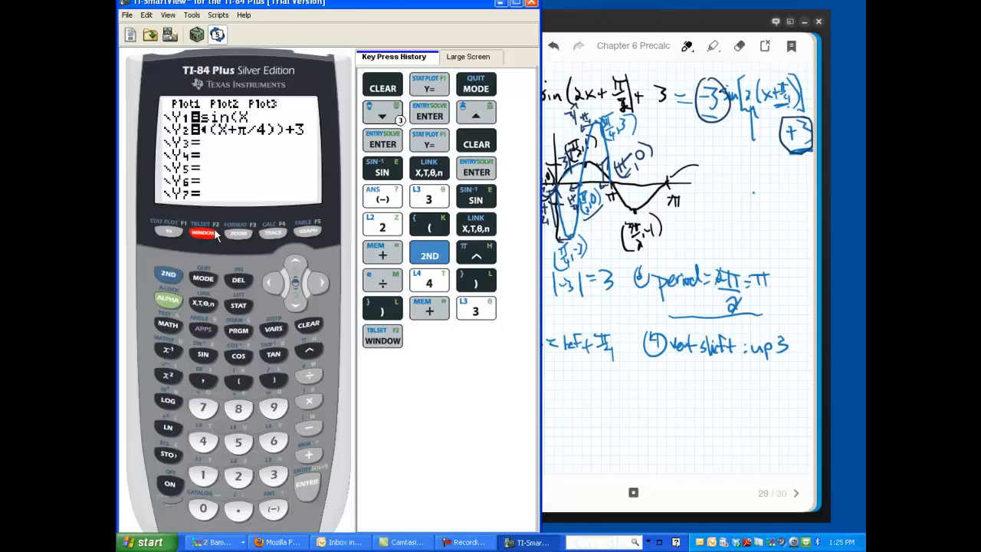
pyautogui.click(203, 232)
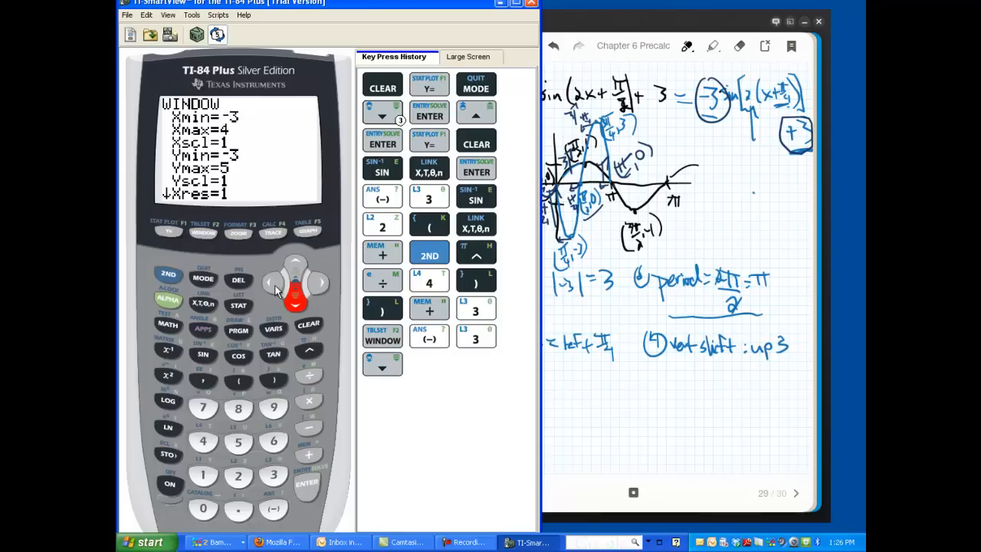
pyautogui.click(295, 264)
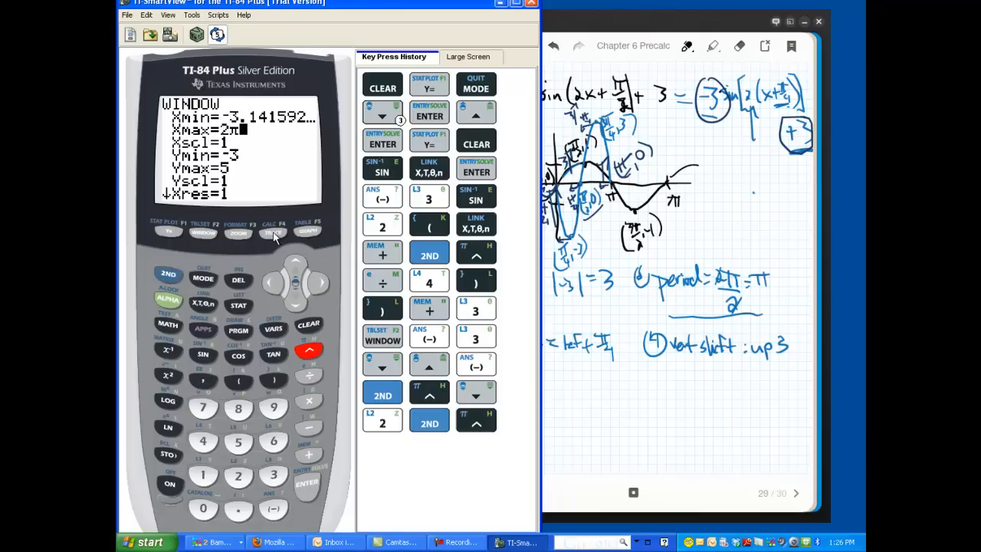
pyautogui.moveTo(296, 307)
pyautogui.write('7')
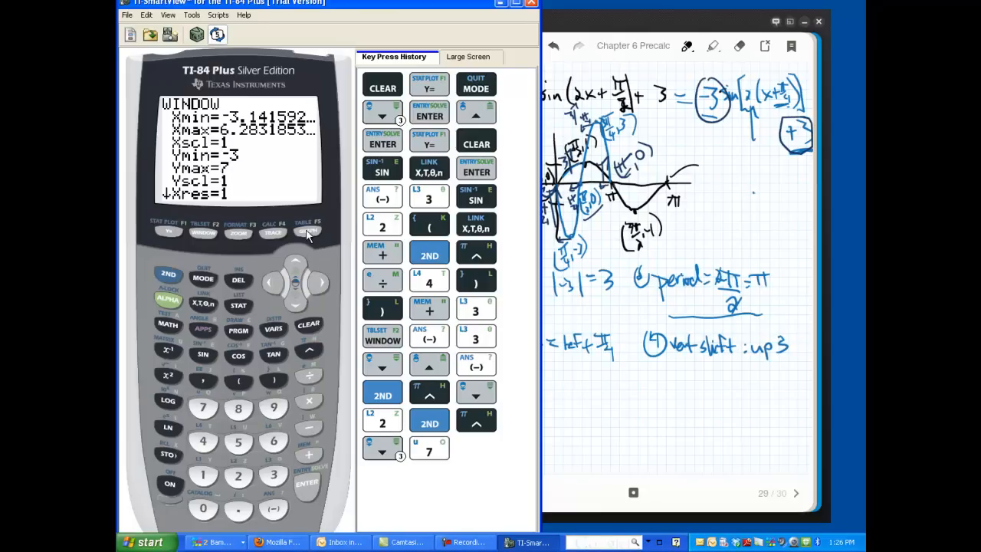
pyautogui.click(307, 232)
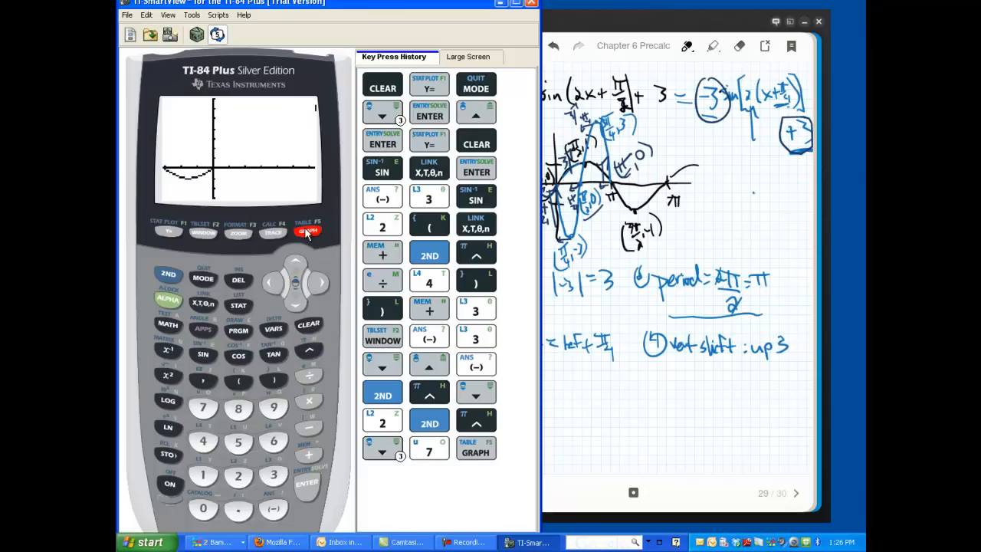
# Step: Let the graph finish plotting sin(X) and -3sin(2(X+π/4))+3
pyautogui.click(307, 231)
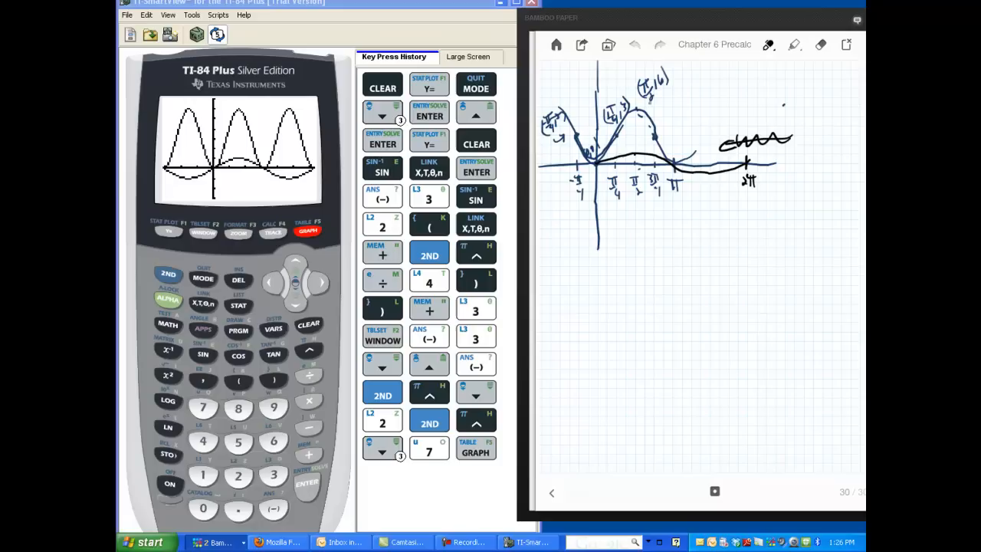
# Step: Trace Y2 and evaluate it at x=π (Y=0) and x=π/4 (Y=3)
pyautogui.click(274, 232)
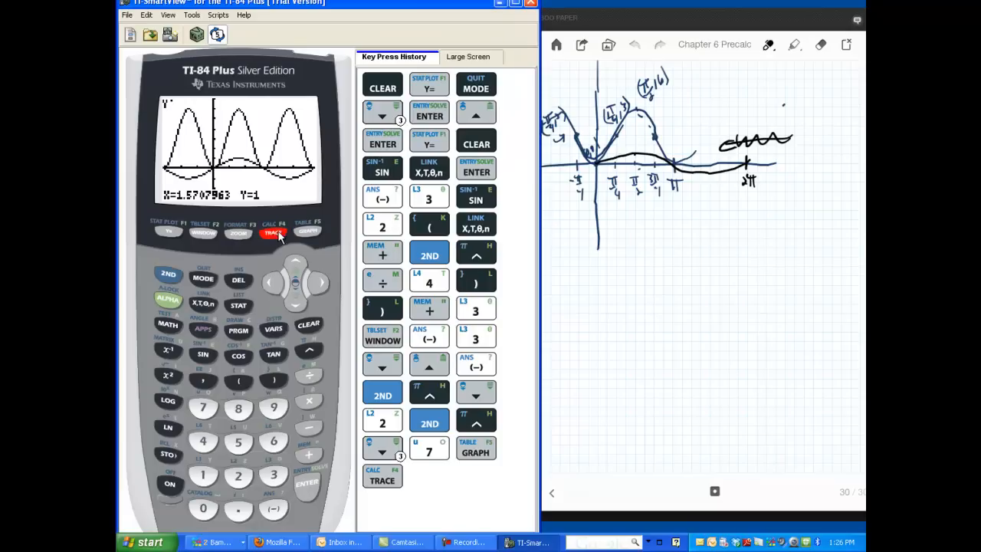
pyautogui.click(272, 232)
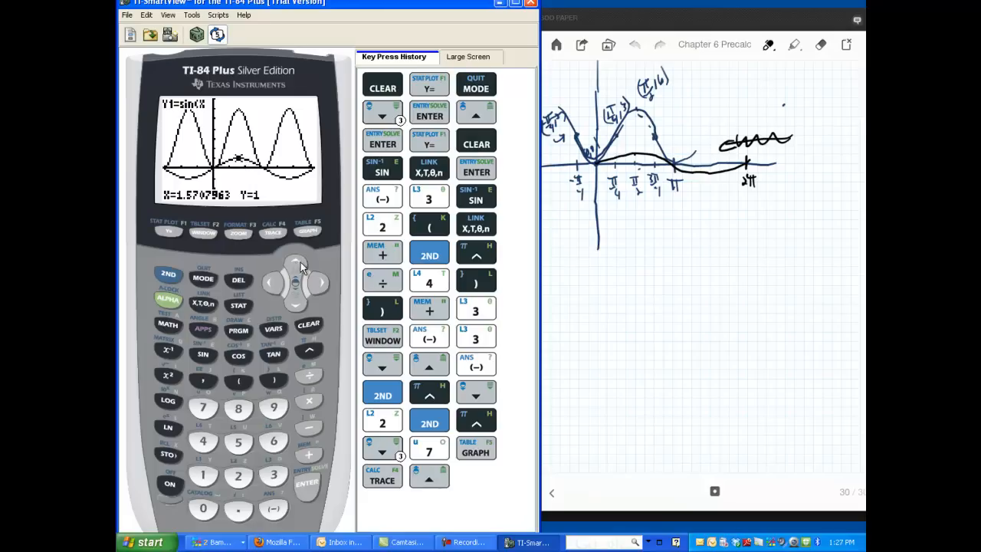
pyautogui.click(296, 265)
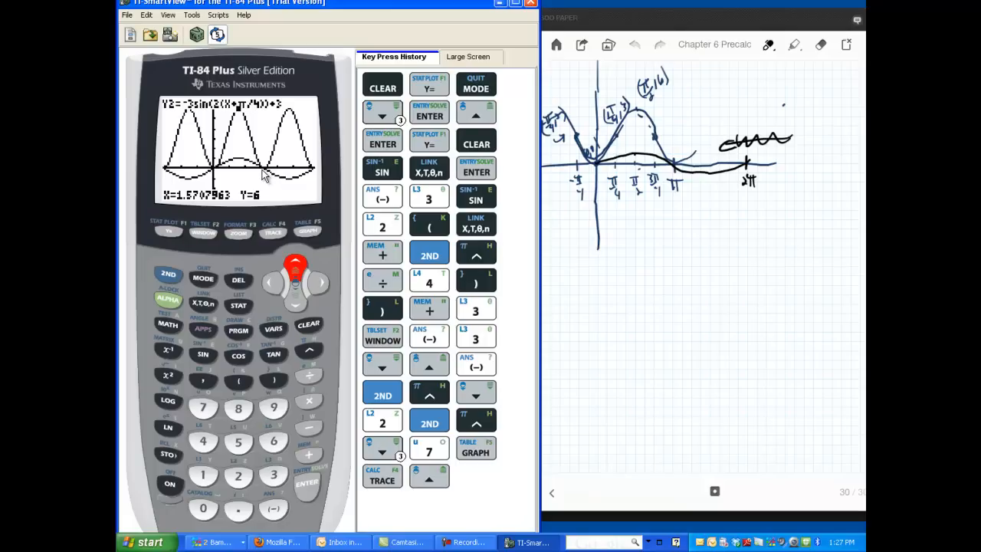
pyautogui.click(168, 274)
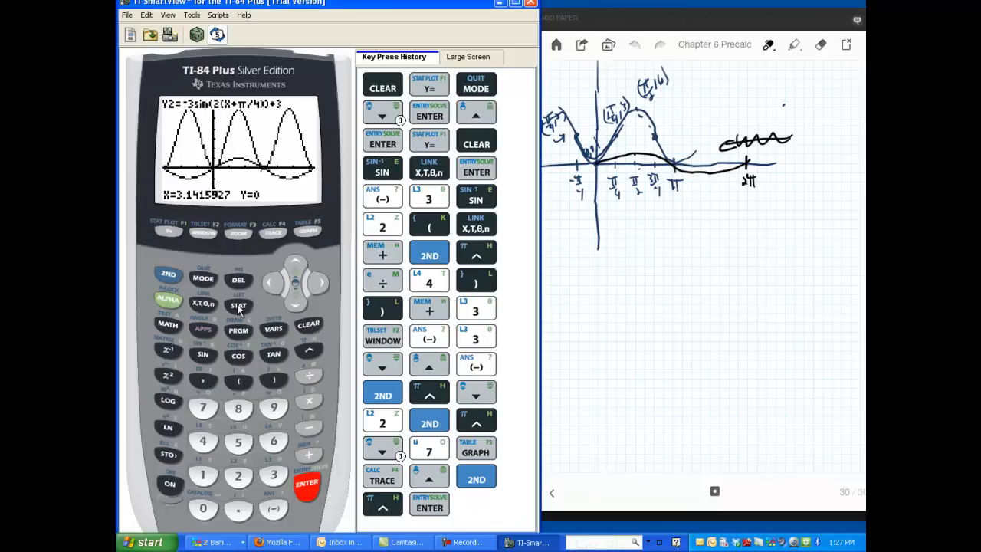
pyautogui.click(168, 274)
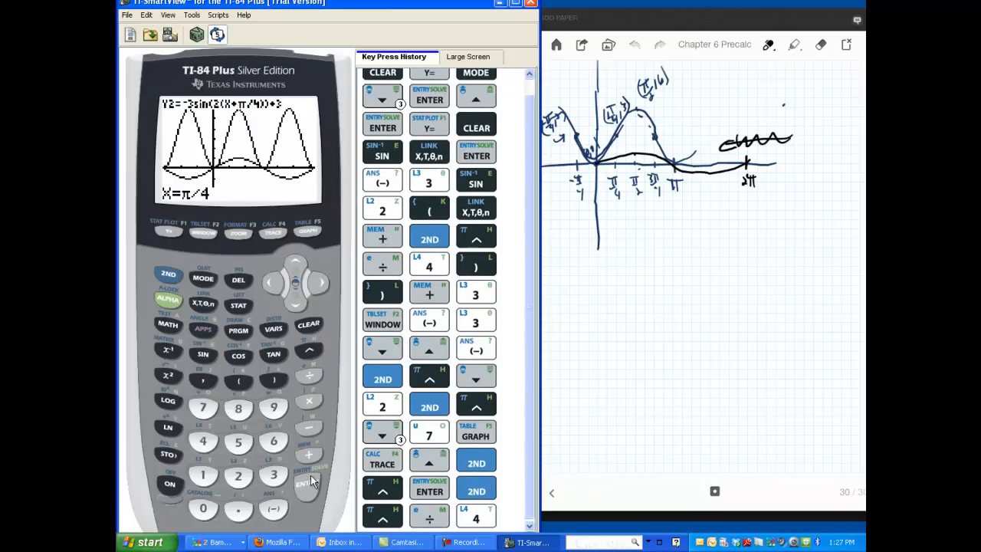
pyautogui.click(305, 482)
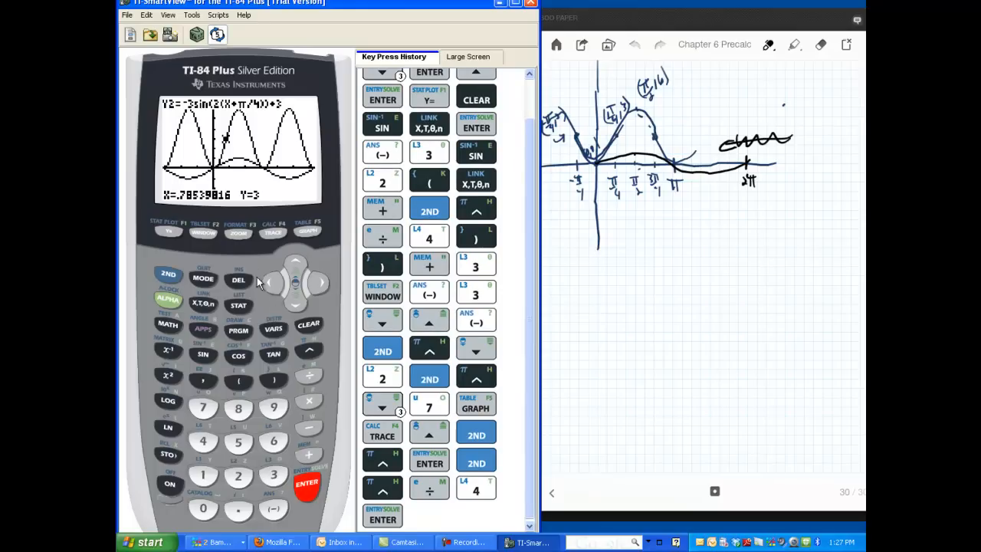
pyautogui.moveTo(292, 166)
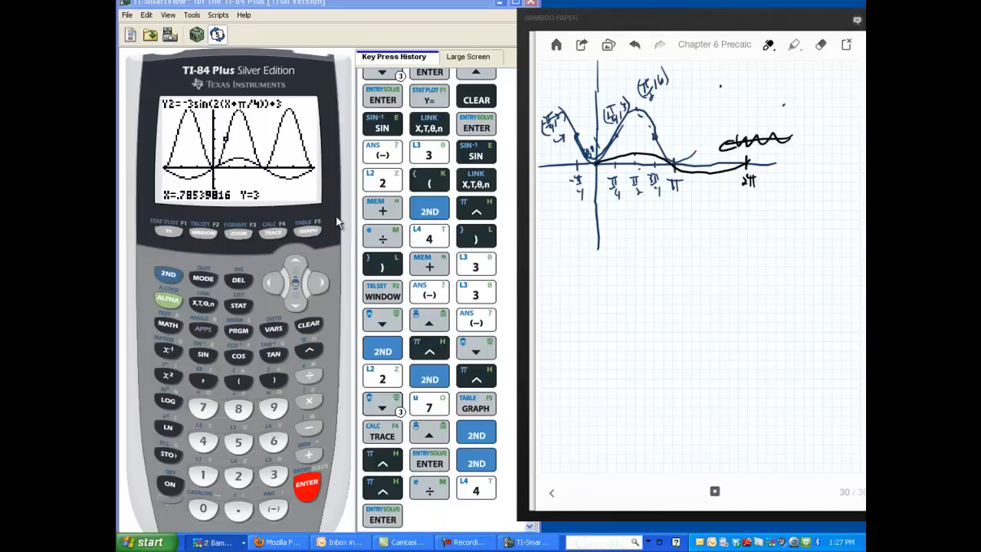
pyautogui.moveTo(409, 291)
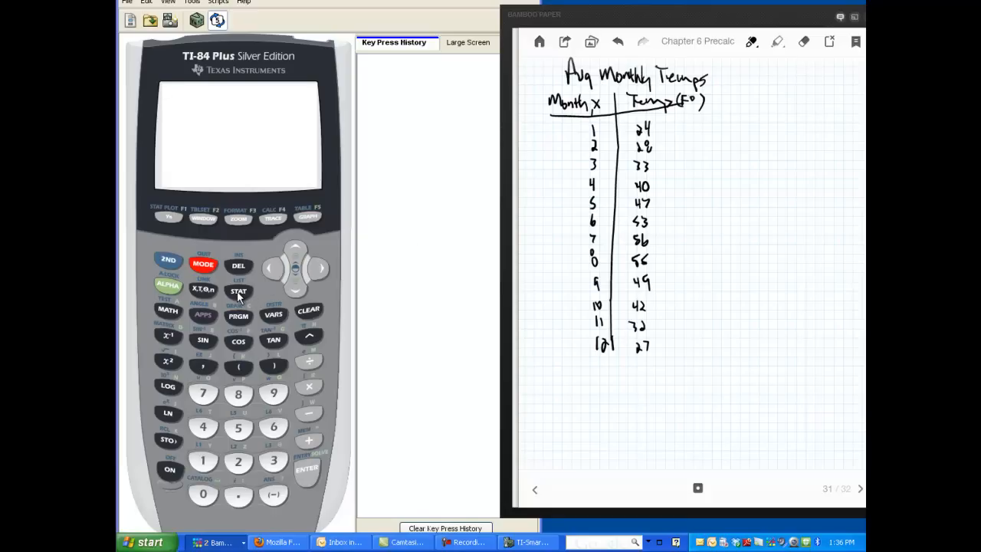
# Step: Open the STAT list editor and step through L1's months 1–12 beside L2's temperatures
pyautogui.click(237, 291)
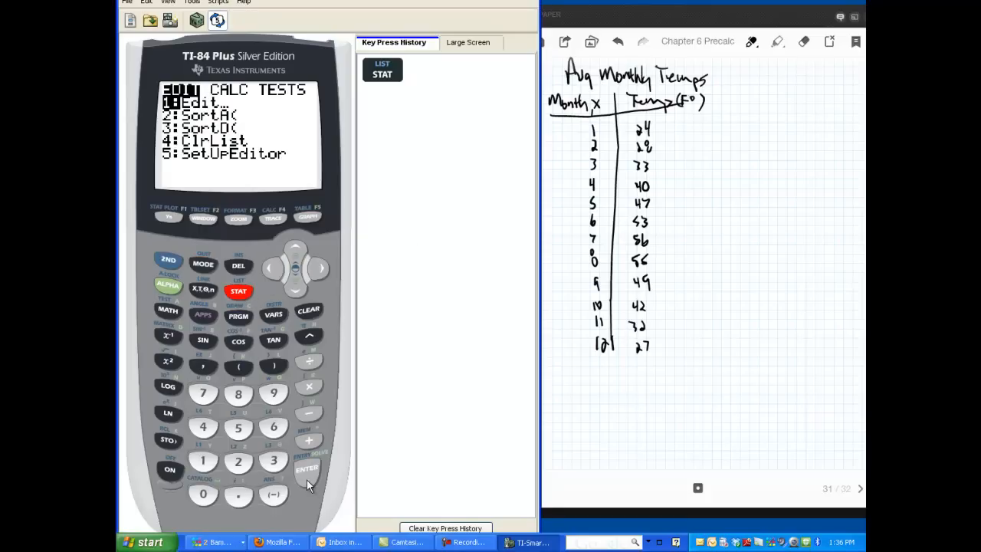
pyautogui.click(307, 469)
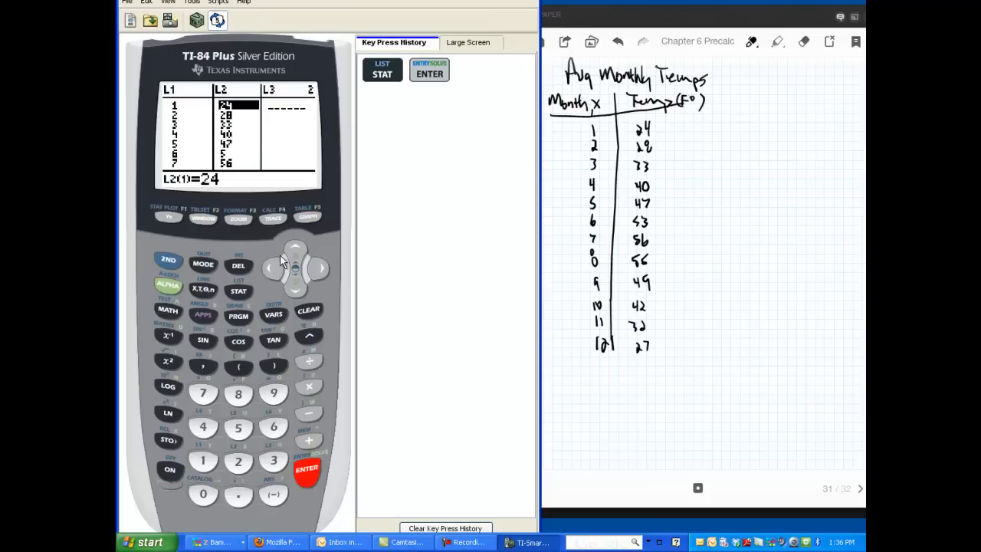
pyautogui.click(269, 267)
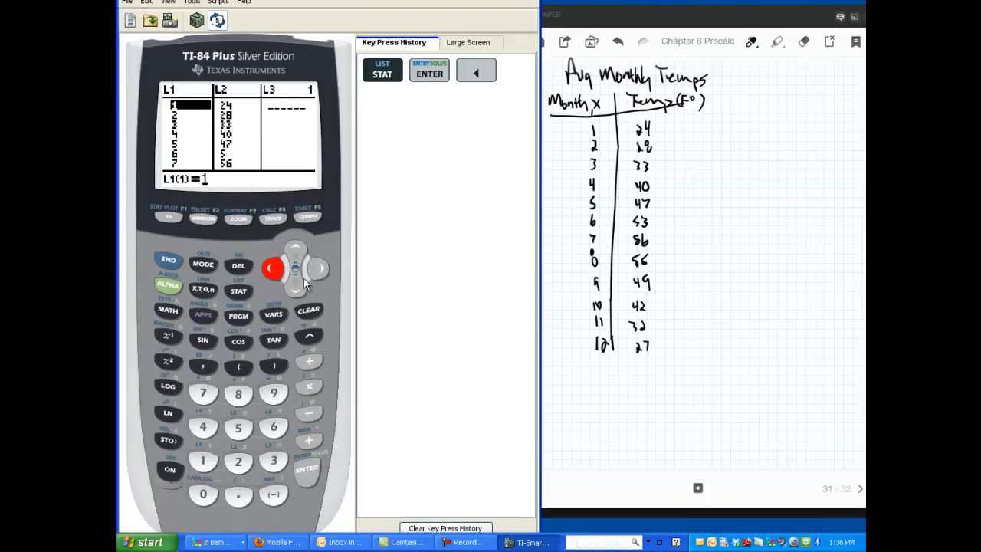
pyautogui.moveTo(297, 290)
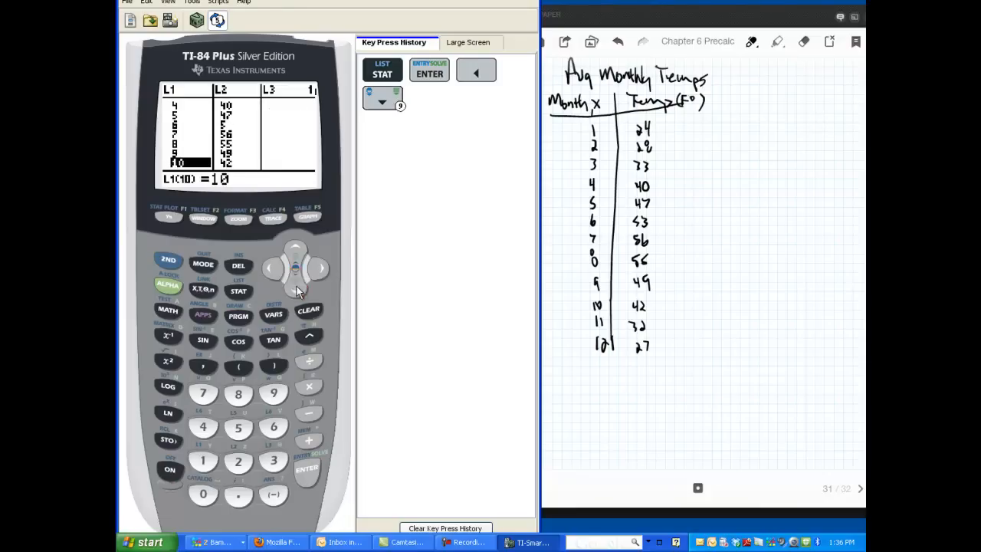
pyautogui.click(295, 287)
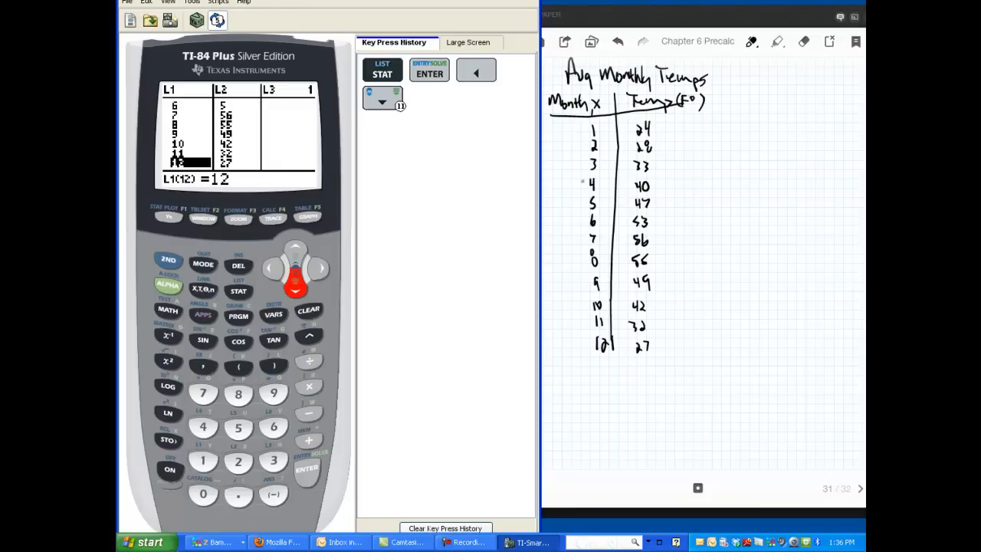
pyautogui.click(318, 267)
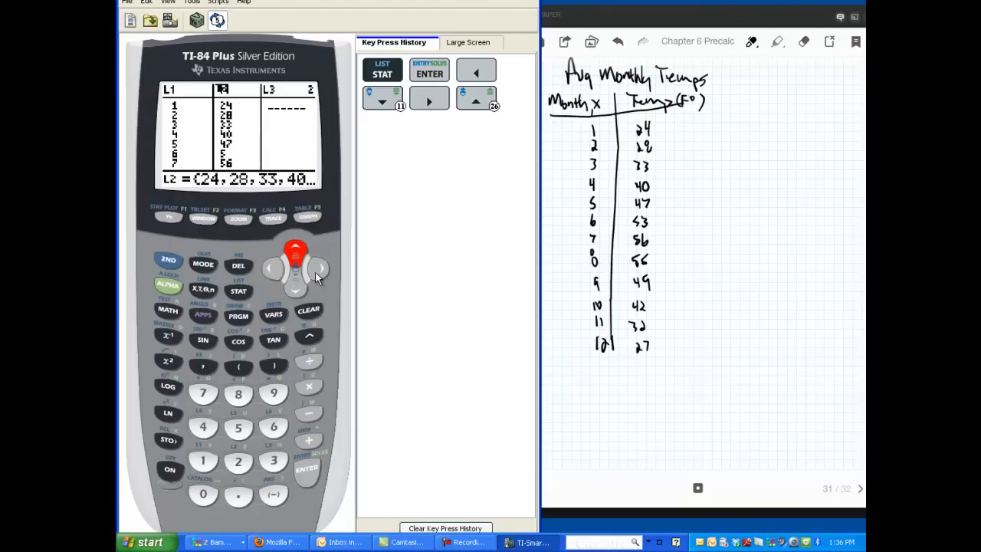
# Step: Clear the stray value so list L3 is left empty
pyautogui.click(296, 289)
pyautogui.write('9')
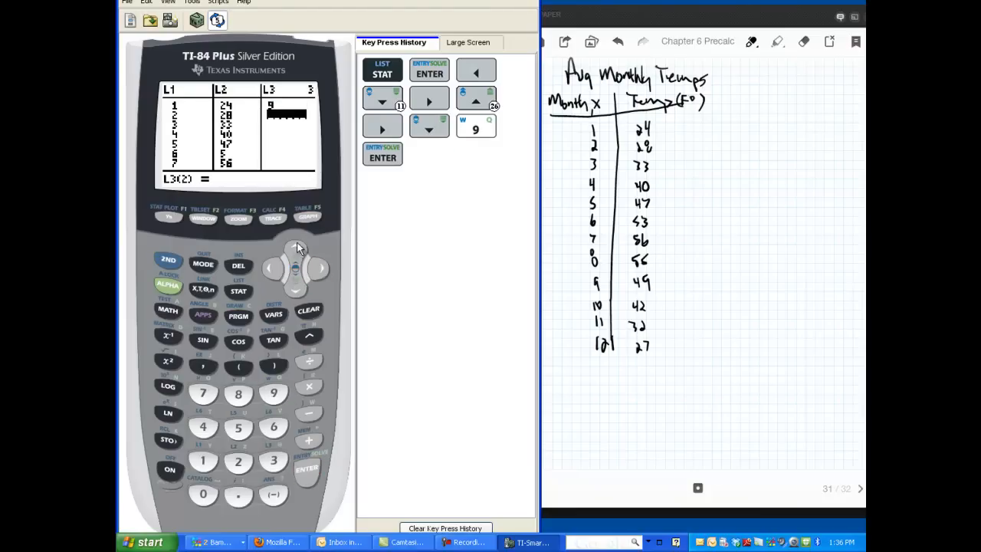
pyautogui.click(308, 309)
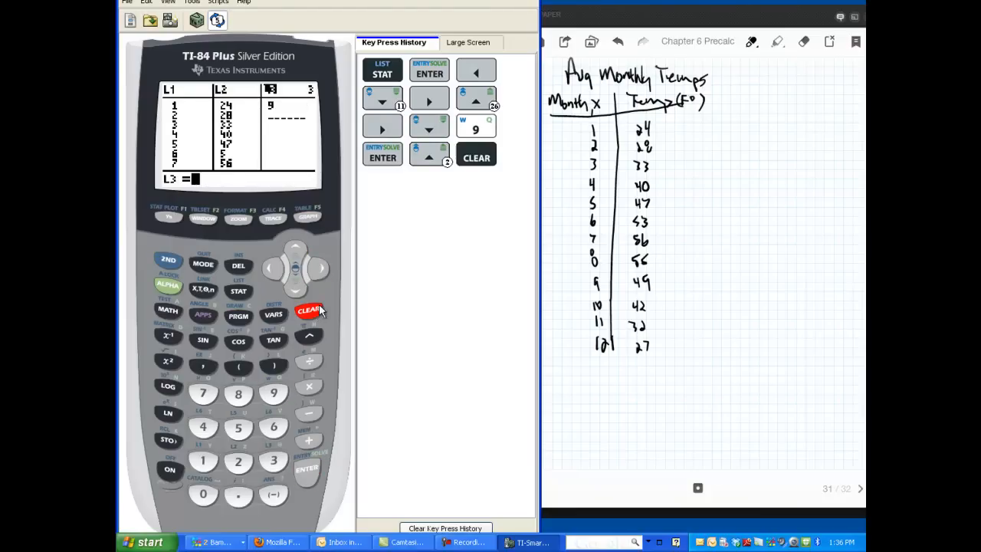
pyautogui.click(308, 311)
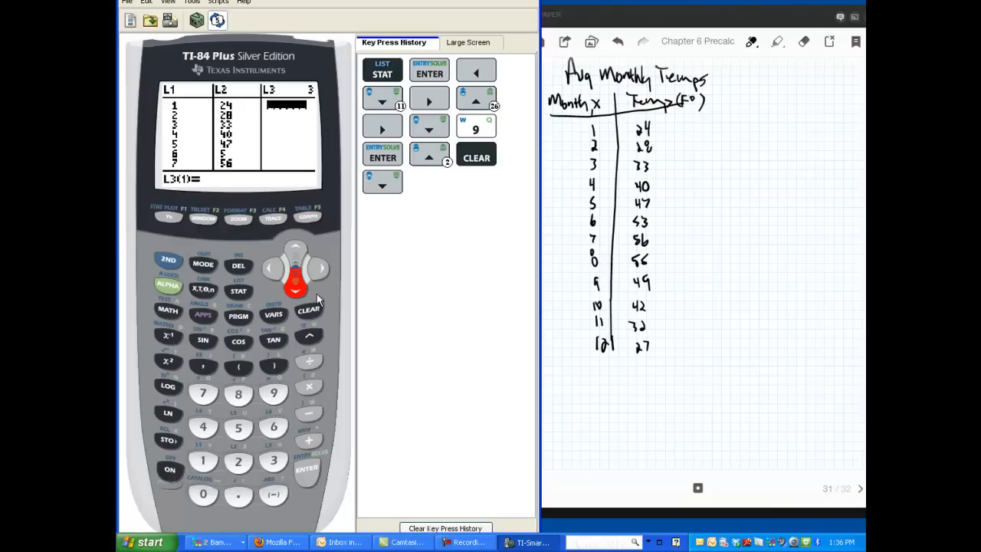
pyautogui.moveTo(254, 250)
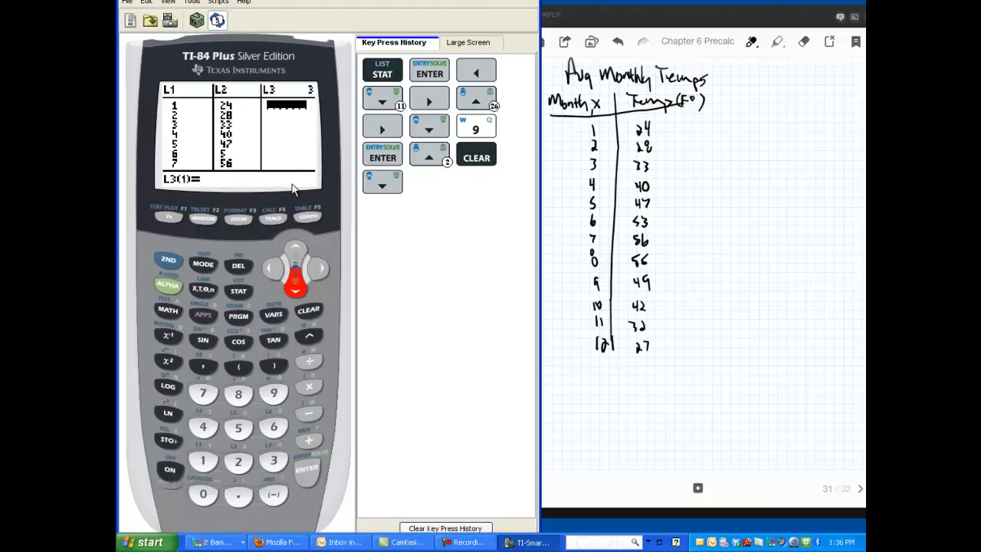
pyautogui.moveTo(334, 220)
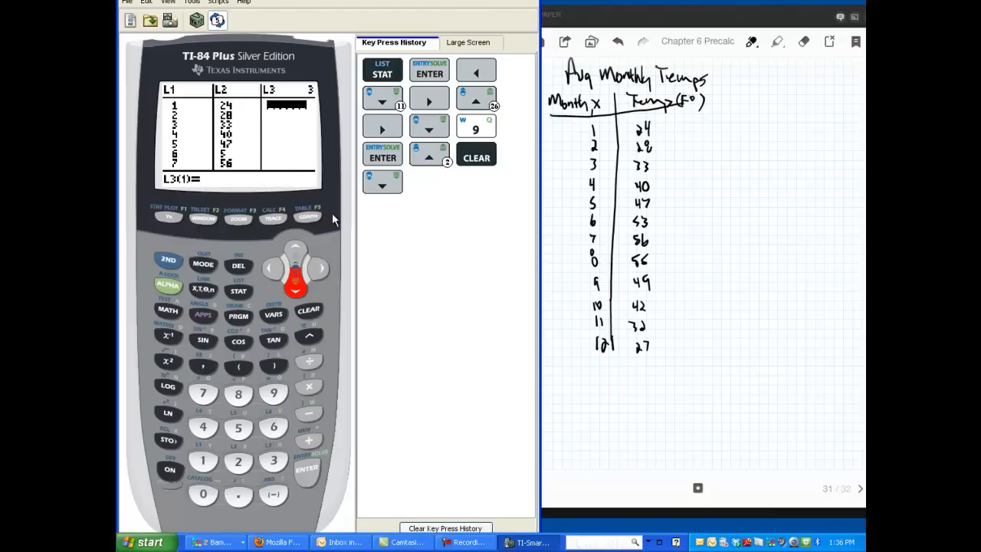
pyautogui.moveTo(200, 245)
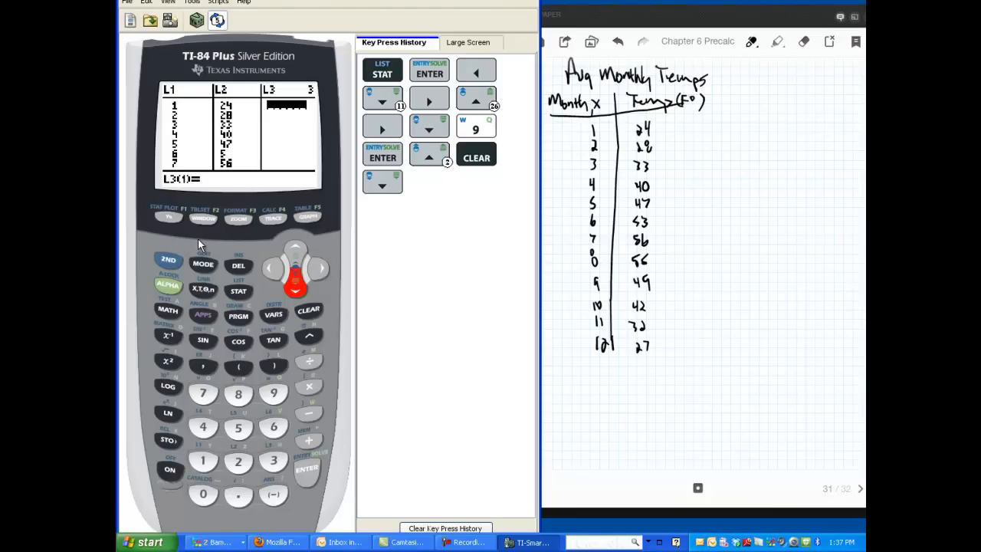
pyautogui.moveTo(212, 176)
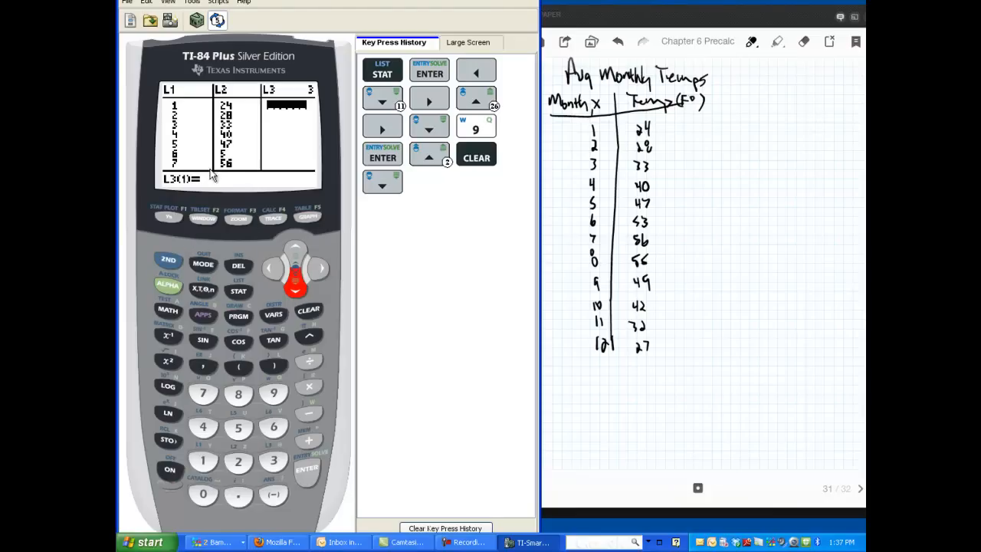
pyautogui.moveTo(200, 207)
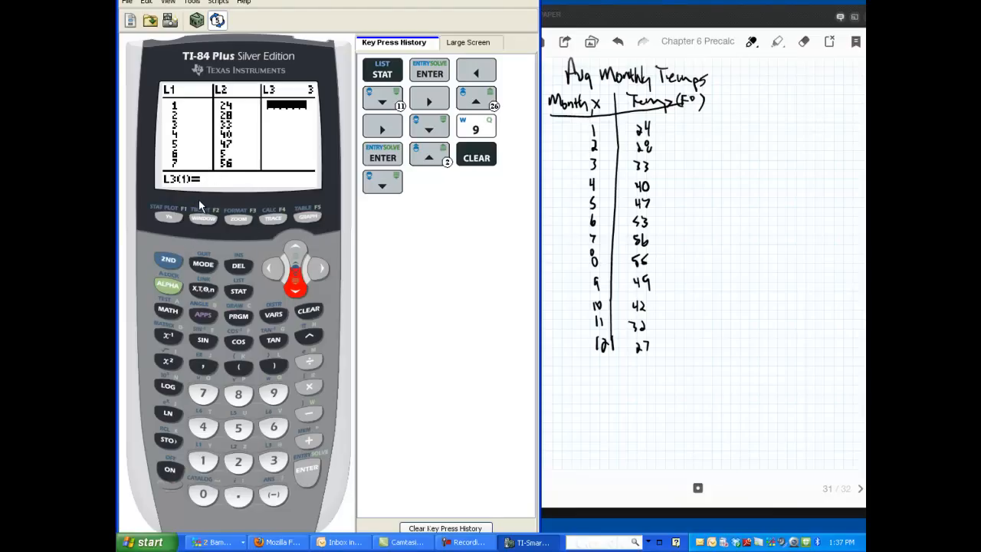
pyautogui.moveTo(222, 266)
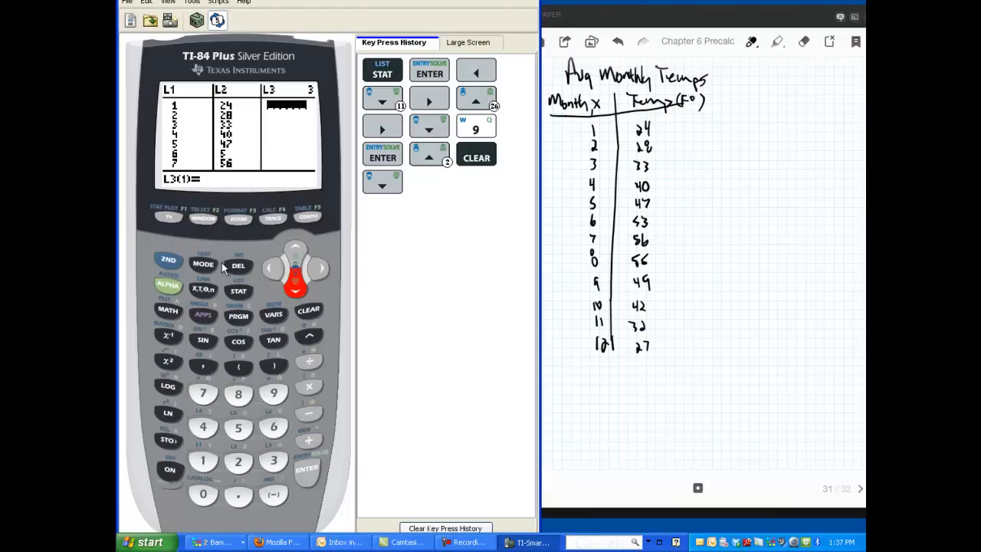
pyautogui.moveTo(184, 238)
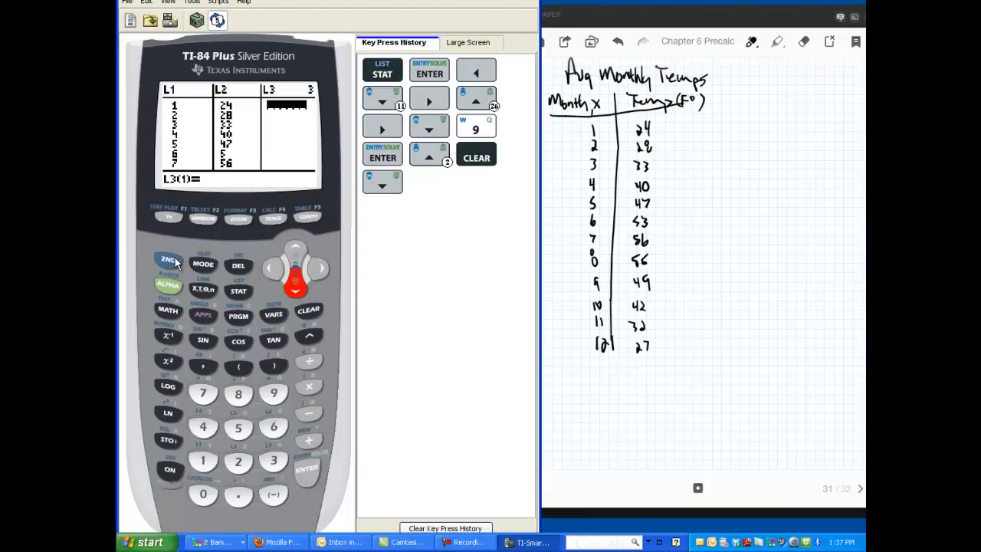
# Step: Quit the list editor and erase the Y2 and Y1 functions in Y=
pyautogui.click(203, 264)
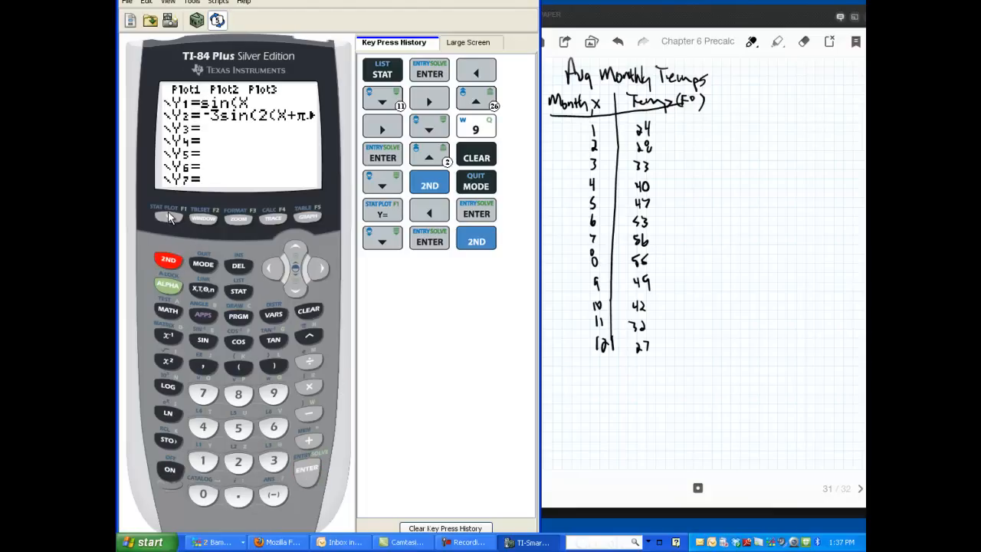
pyautogui.click(167, 217)
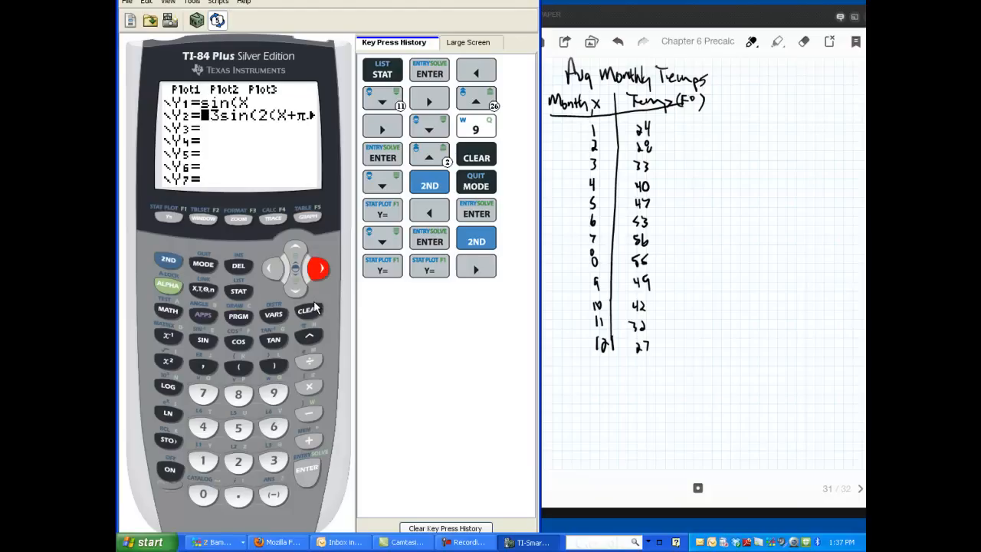
pyautogui.click(309, 310)
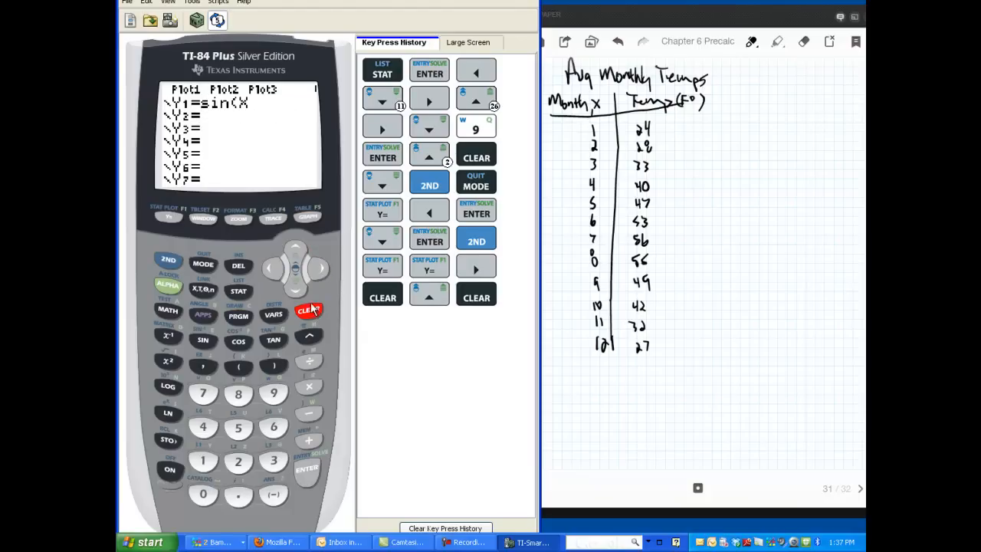
pyautogui.click(309, 310)
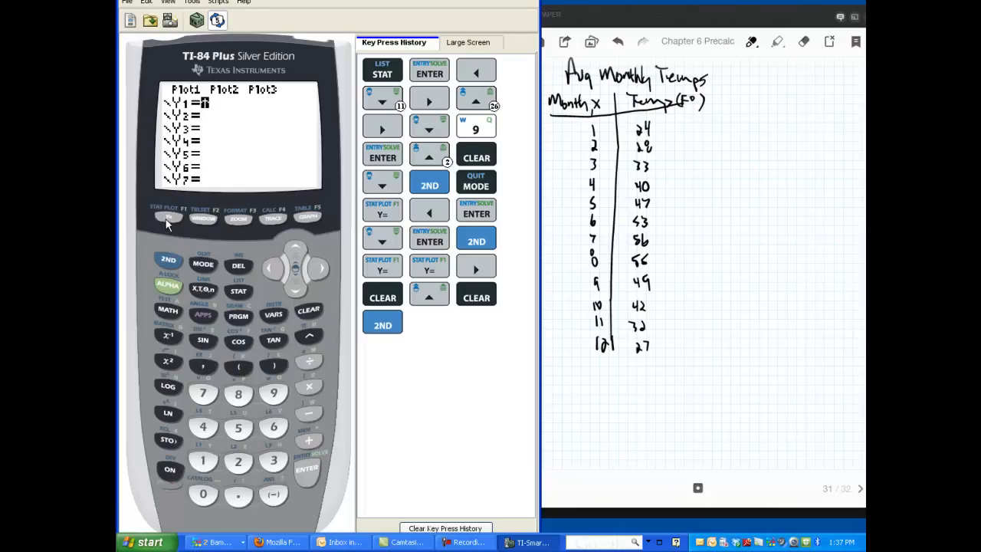
# Step: In STAT PLOT, switch Plot1 On as a scatter plot with Xlist L1 and Ylist L2
pyautogui.click(168, 218)
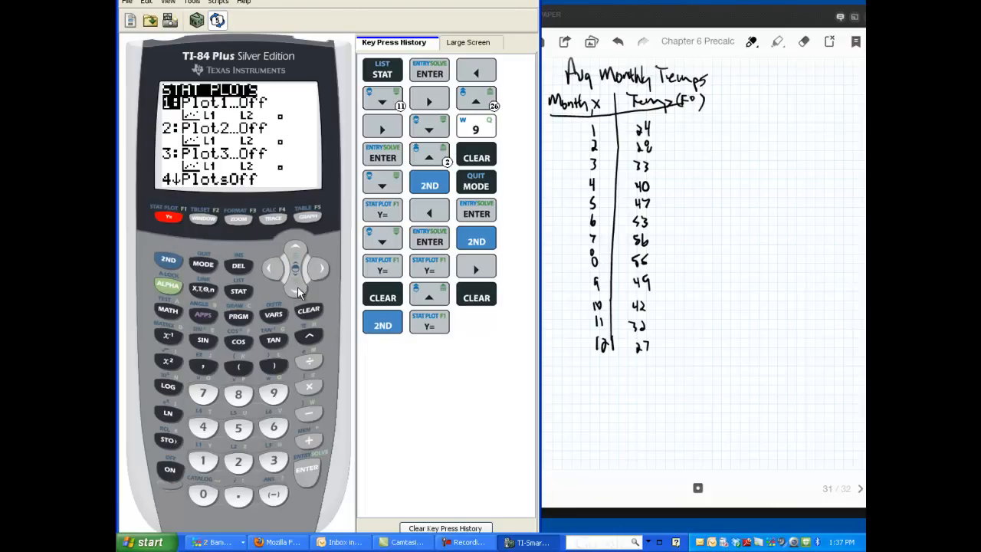
pyautogui.moveTo(307, 478)
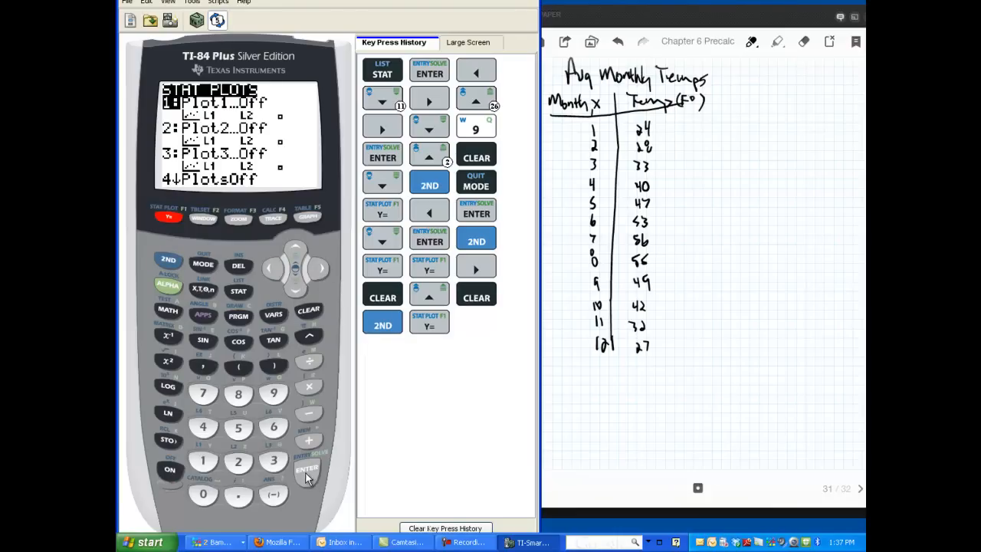
pyautogui.click(307, 469)
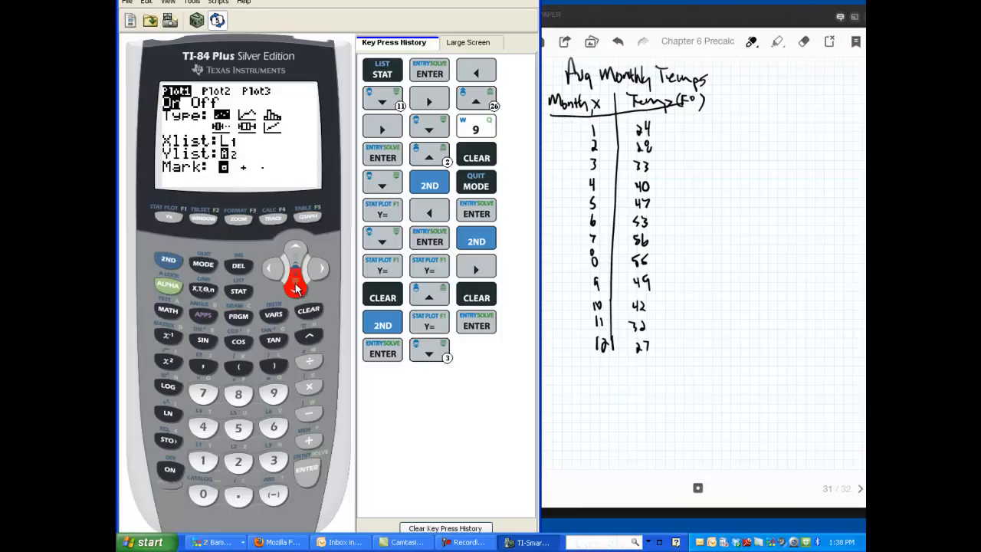
pyautogui.click(296, 289)
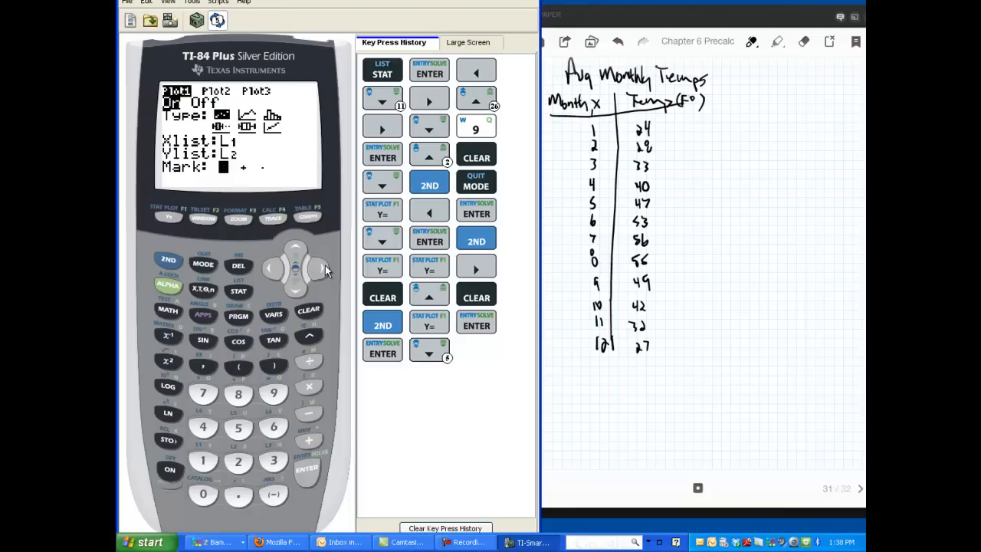
pyautogui.click(318, 268)
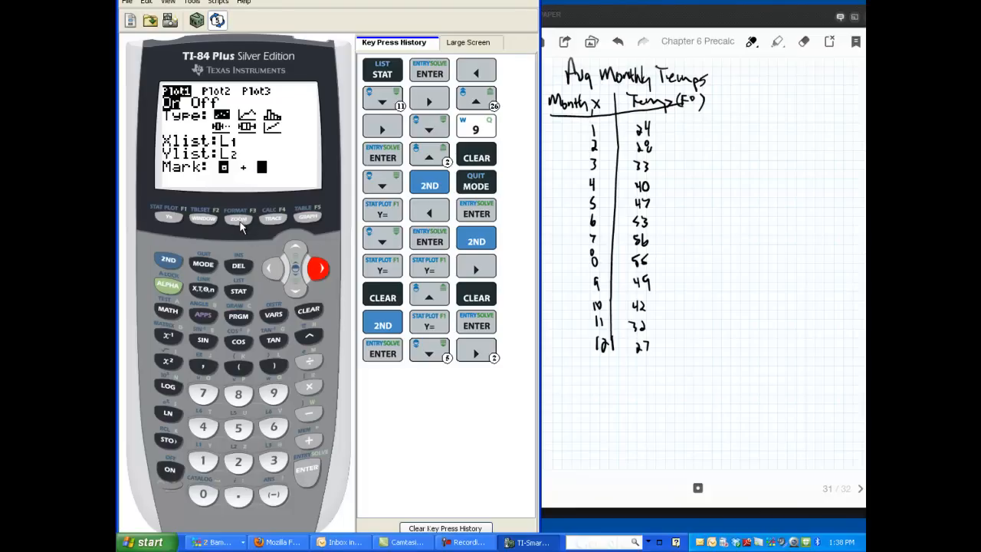
# Step: Apply ZoomStat to display the L1 versus L2 temperature scatter plot
pyautogui.click(239, 219)
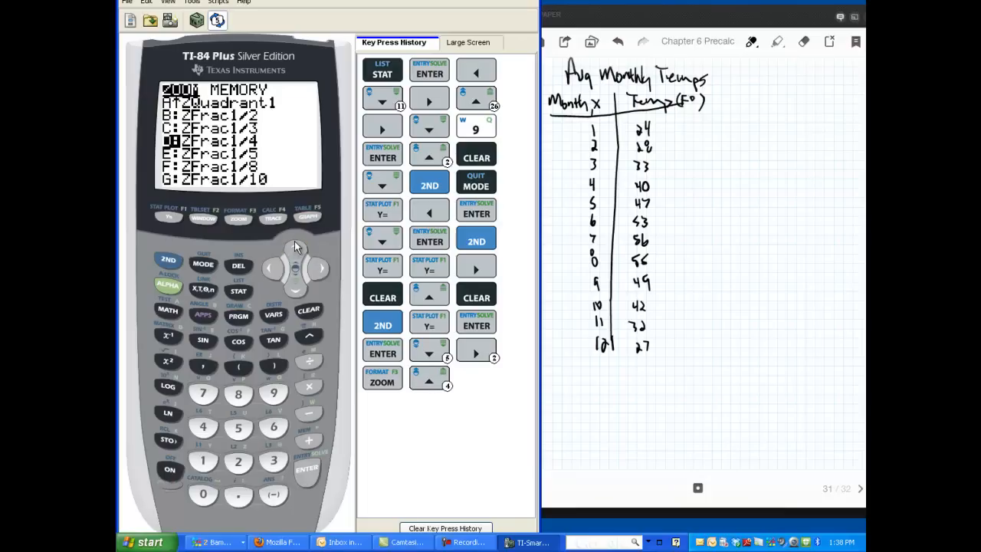
pyautogui.click(294, 249)
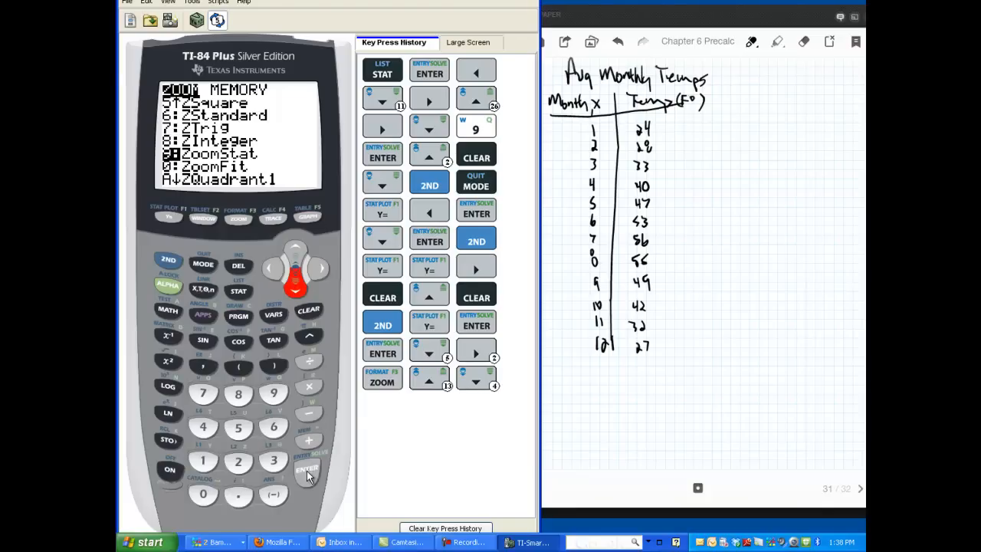
pyautogui.click(307, 468)
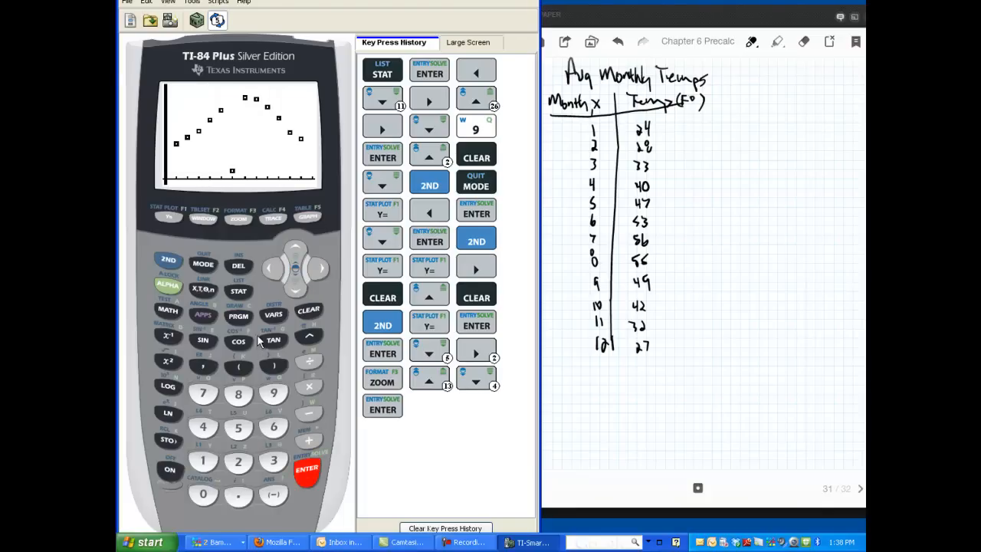
pyautogui.moveTo(236, 178)
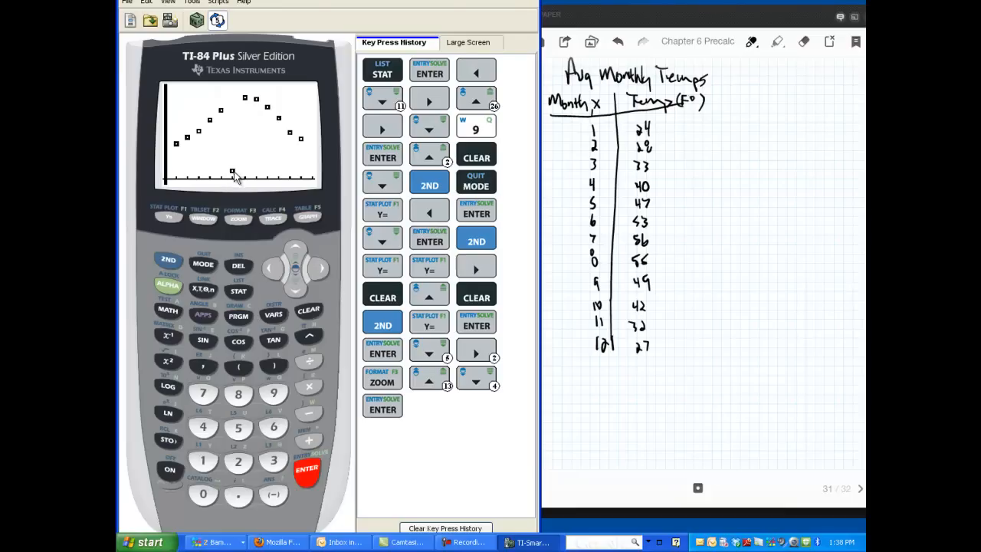
pyautogui.moveTo(177, 151)
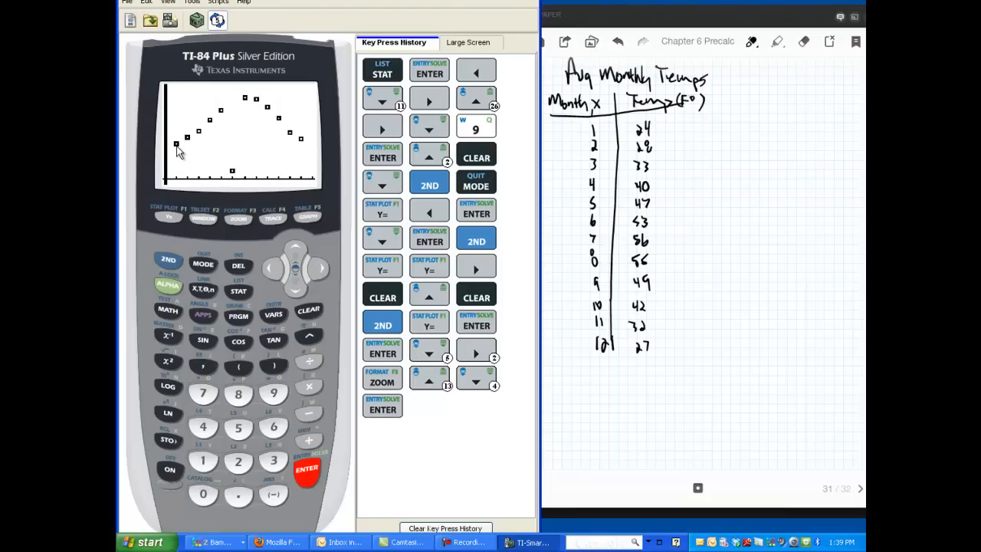
pyautogui.moveTo(212, 127)
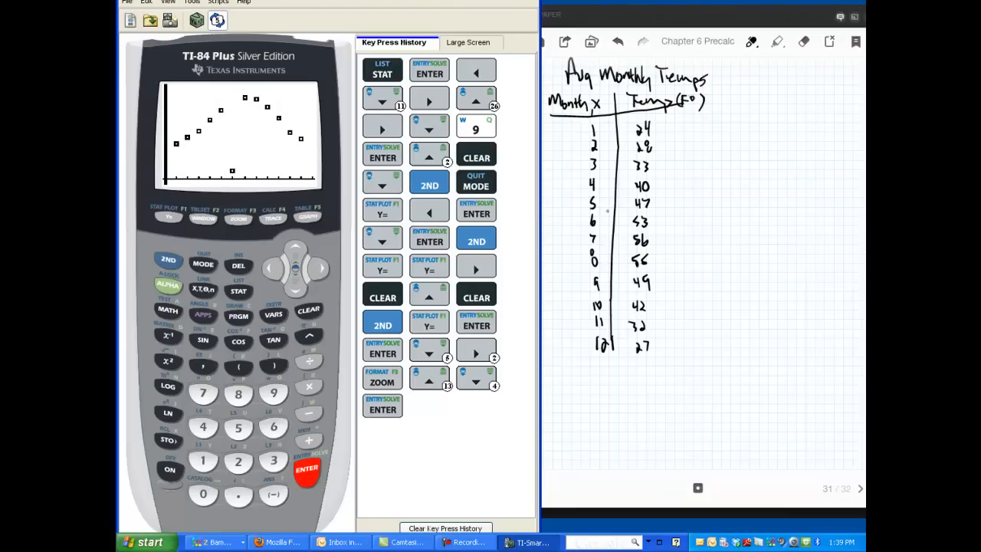
pyautogui.moveTo(236, 107)
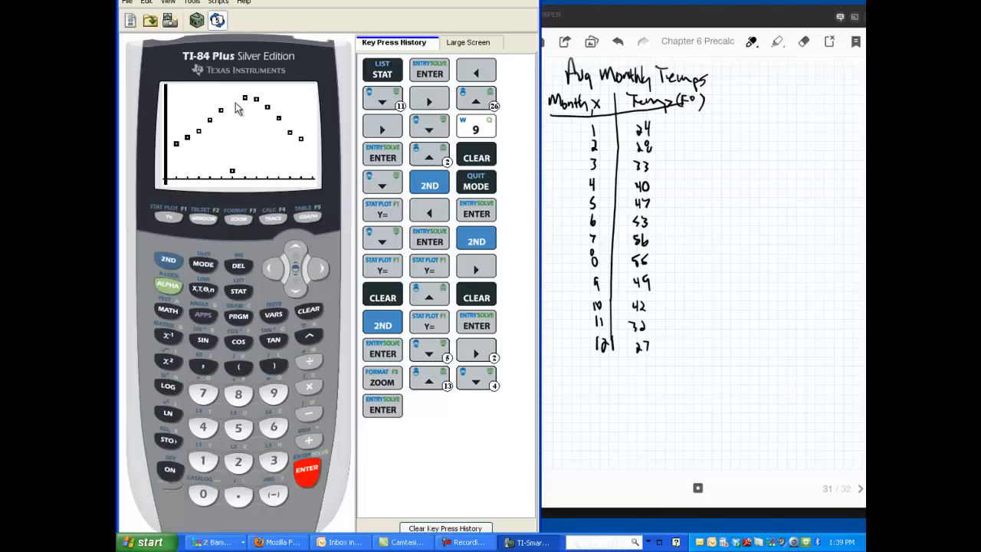
pyautogui.moveTo(240, 277)
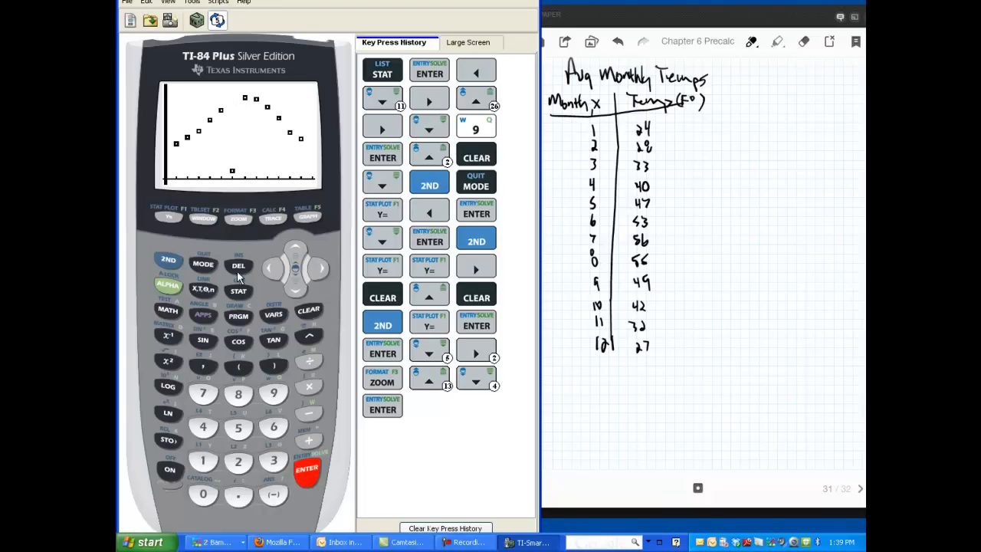
# Step: Change L2's sixth temperature from 5 to 53, then bring up the ZOOM menu
pyautogui.click(238, 291)
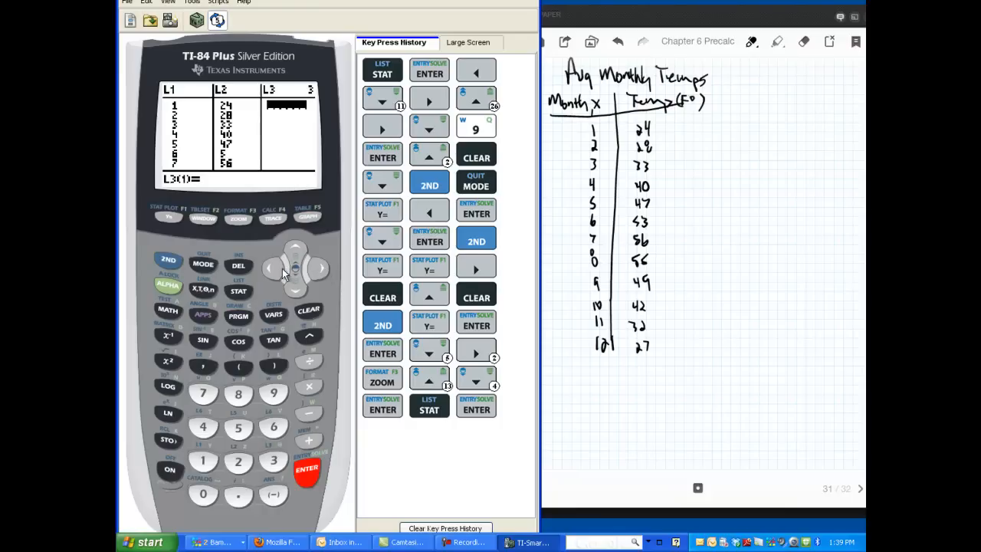
pyautogui.click(269, 267)
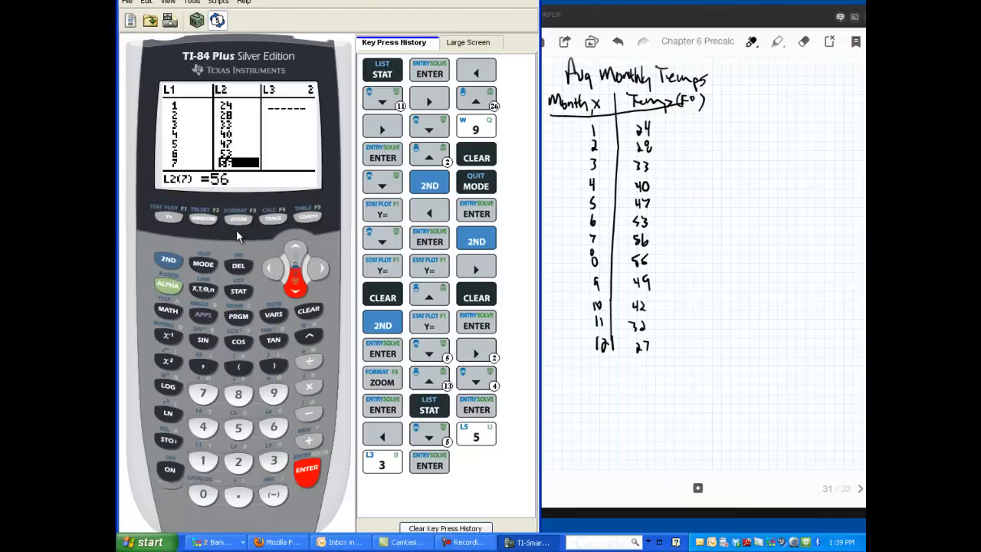
pyautogui.click(239, 217)
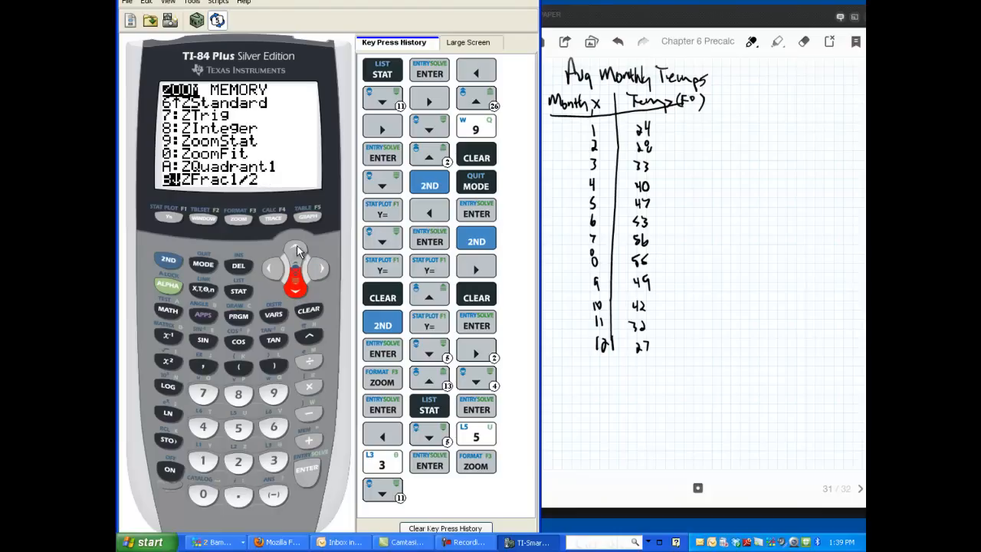
# Step: Apply ZoomStat to refit the scatter plot to the corrected monthly temperature data
pyautogui.click(295, 253)
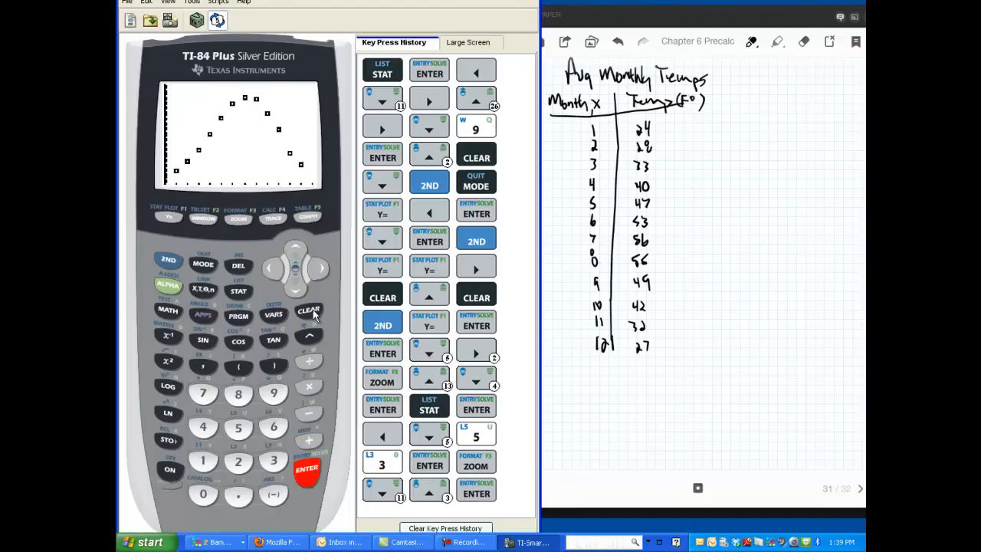
pyautogui.moveTo(310, 335)
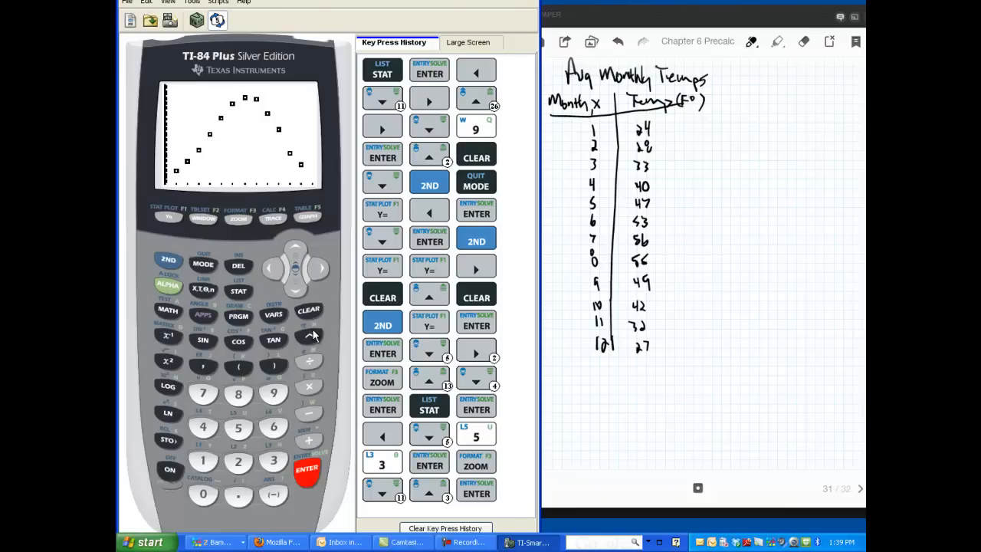
pyautogui.moveTo(184, 173)
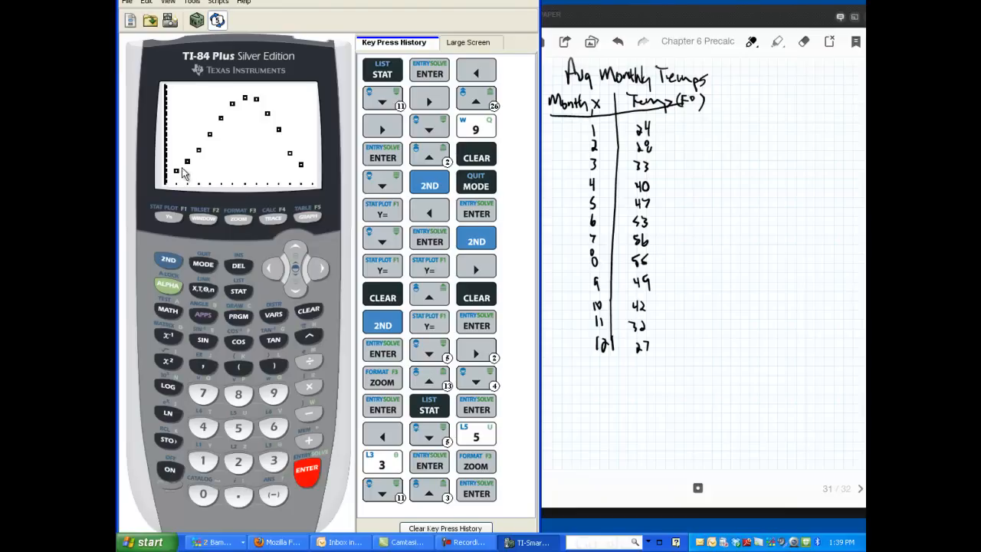
pyautogui.moveTo(241, 105)
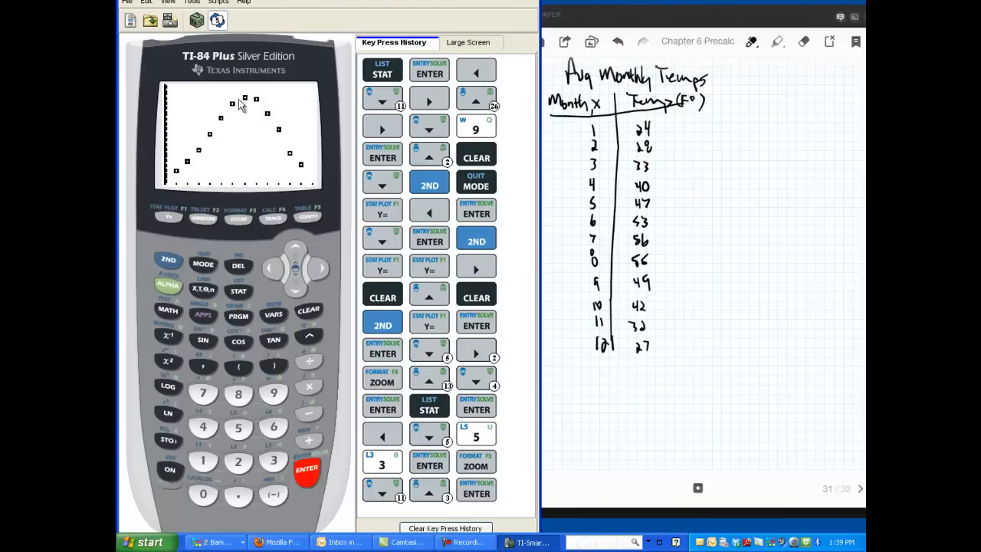
pyautogui.moveTo(316, 186)
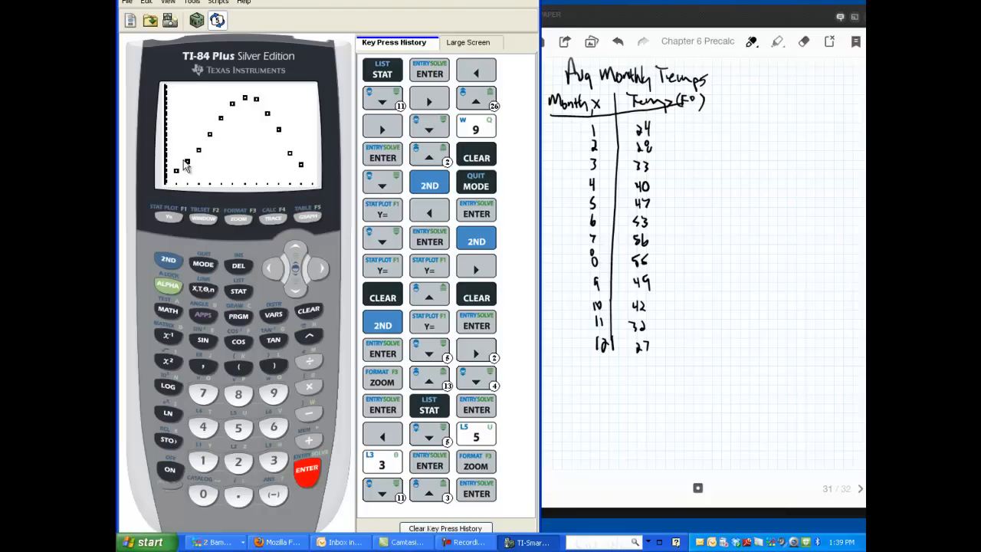
pyautogui.moveTo(194, 170)
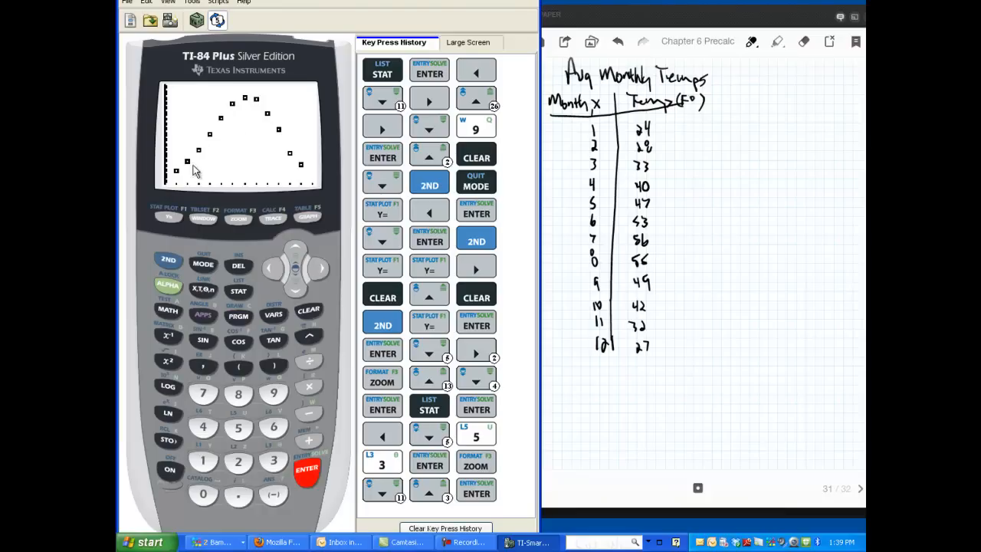
pyautogui.moveTo(260, 106)
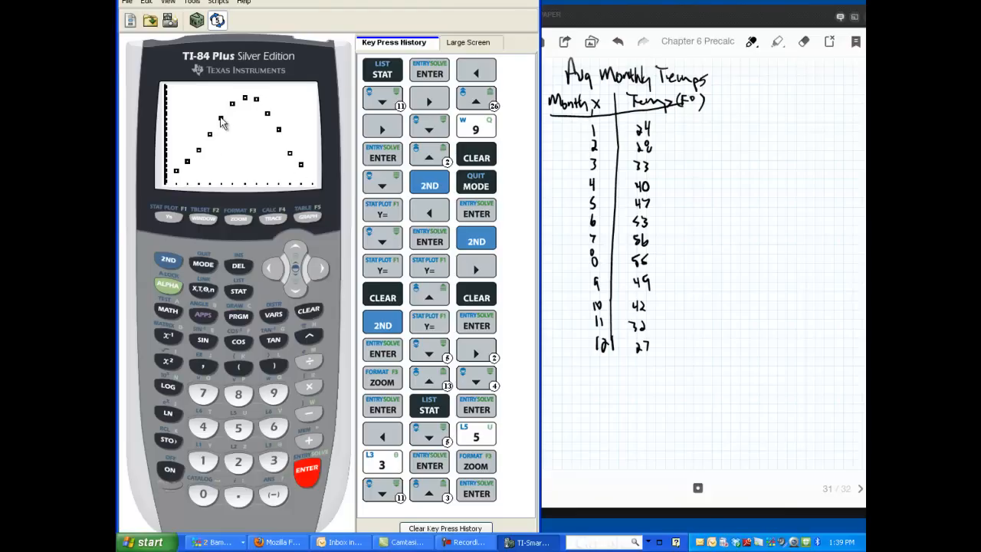
pyautogui.moveTo(290, 208)
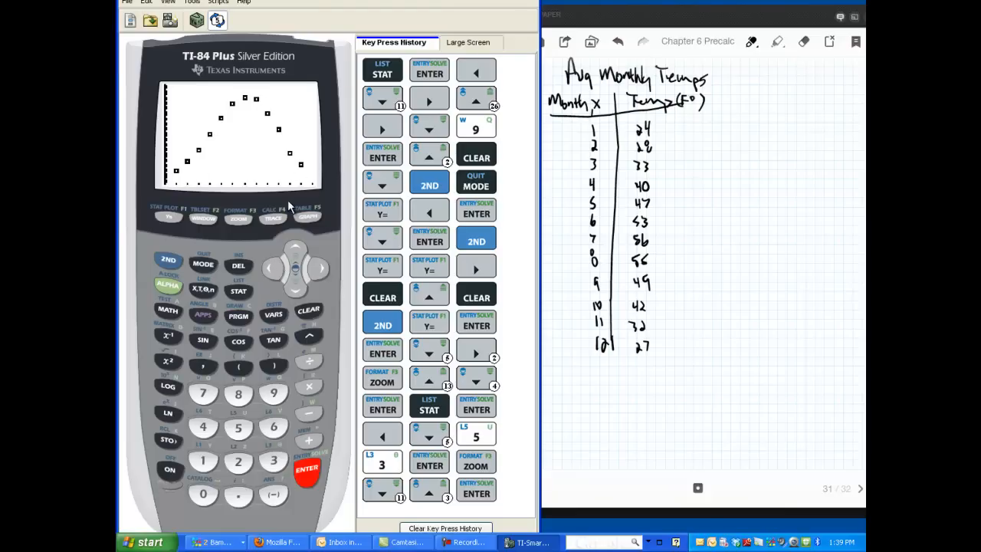
pyautogui.moveTo(275, 244)
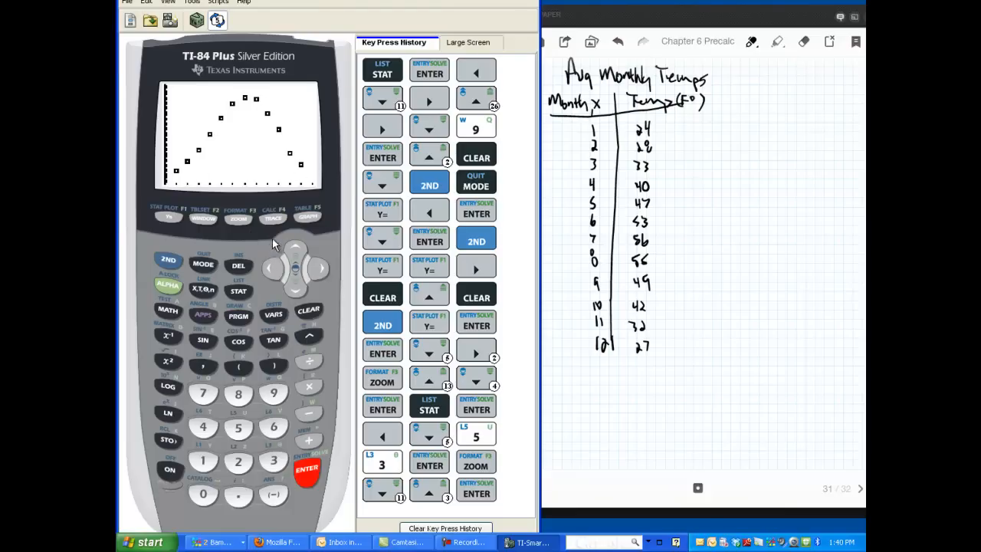
pyautogui.moveTo(195, 174)
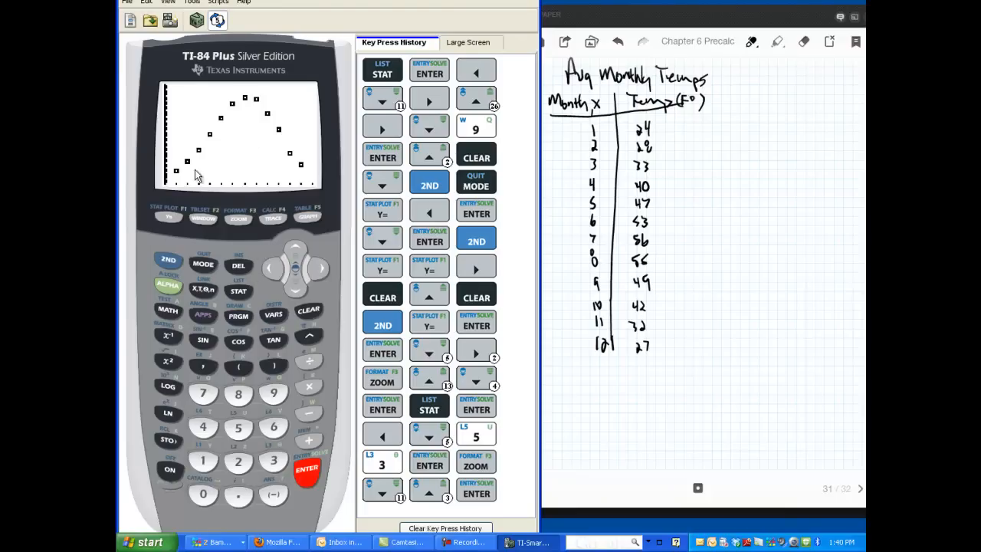
pyautogui.moveTo(225, 182)
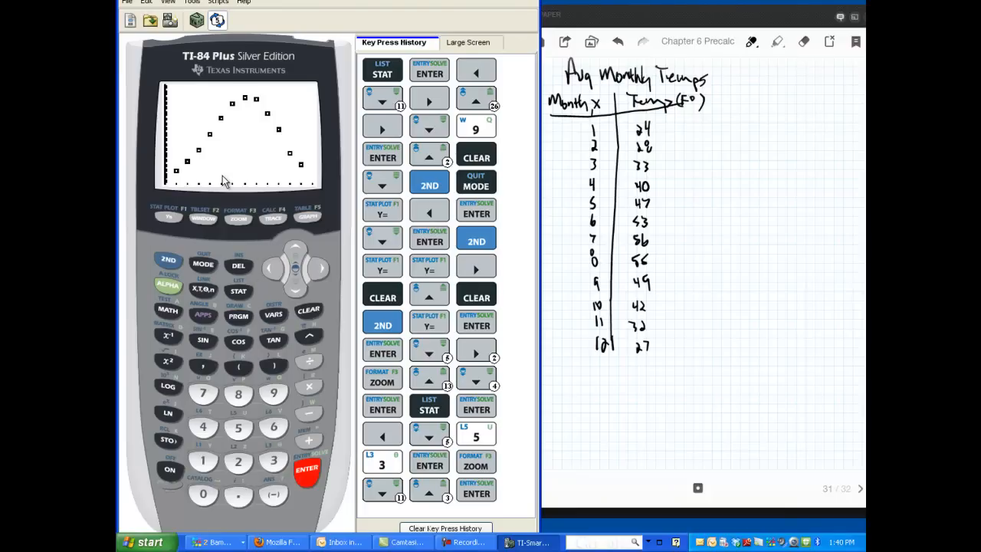
pyautogui.moveTo(246, 129)
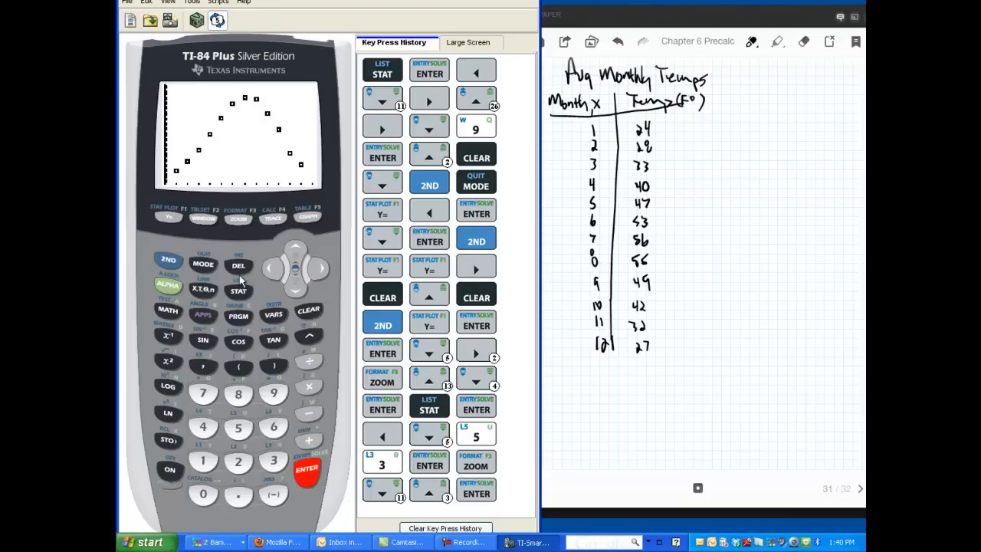
pyautogui.moveTo(245, 295)
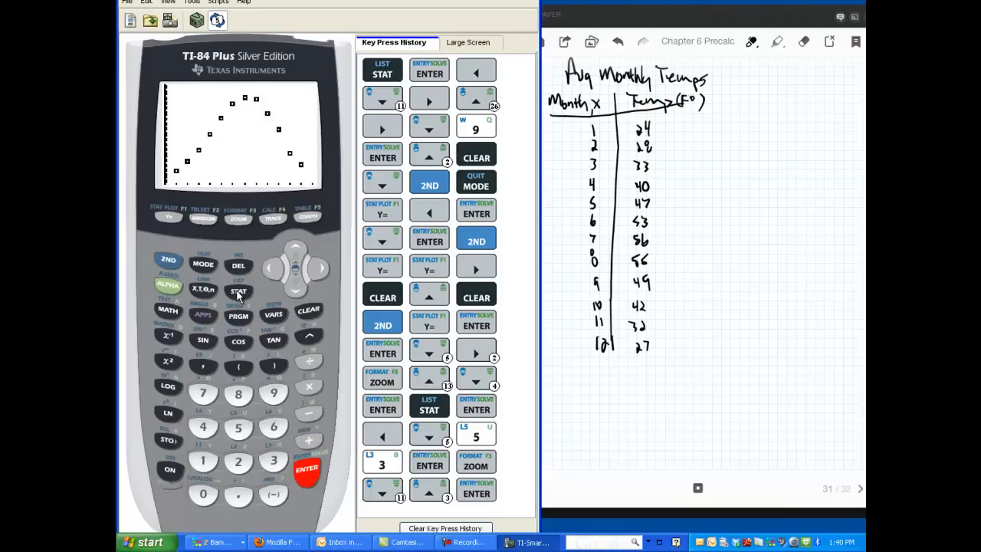
# Step: Run SinReg on L1 and L2 into Y1, giving a≈15.74, b≈0.512, c≈−2.05, d≈40.17
pyautogui.click(238, 291)
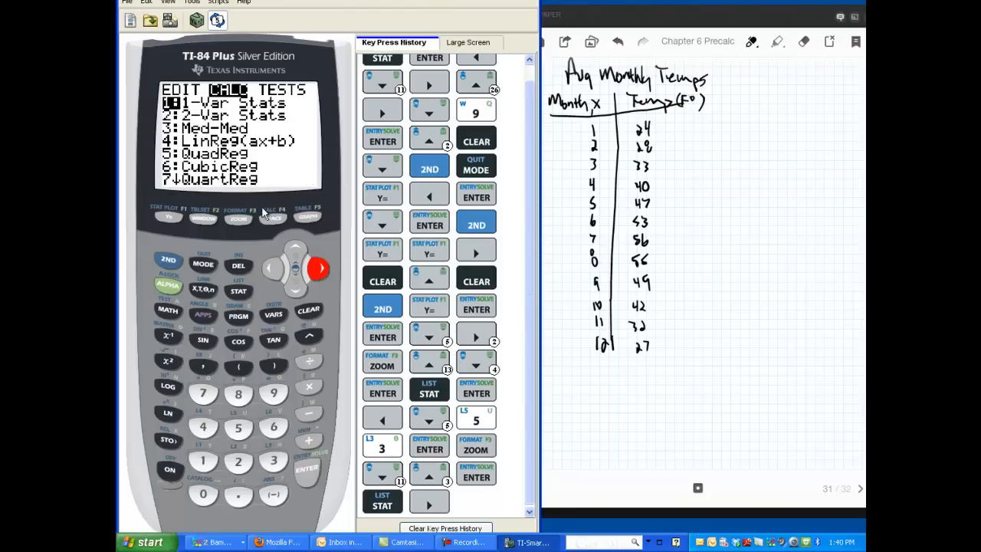
pyautogui.moveTo(257, 155)
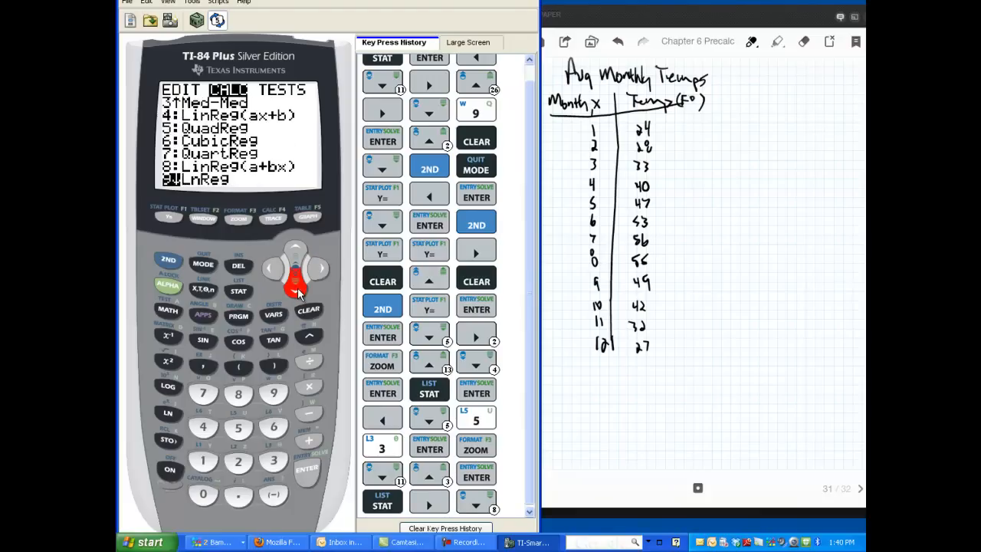
pyautogui.click(297, 288)
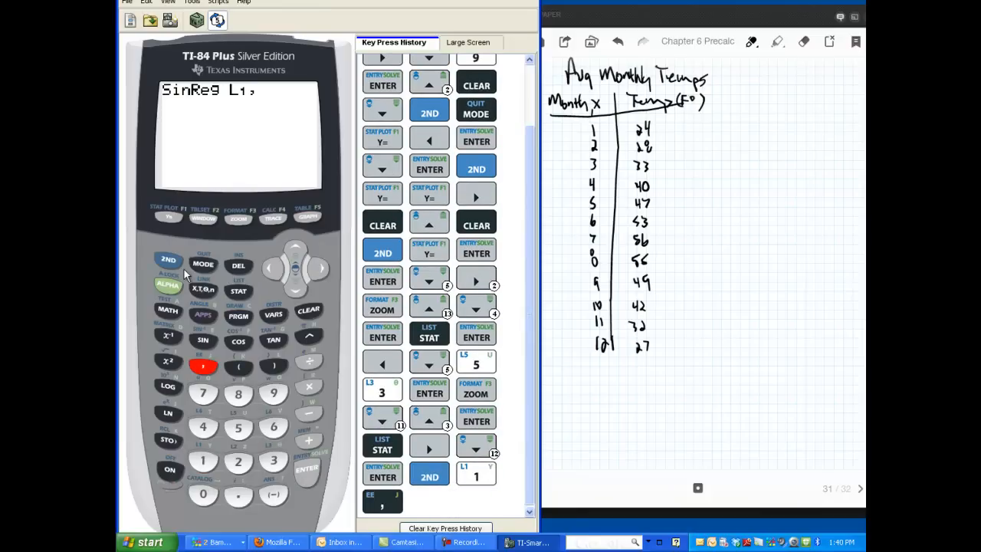
pyautogui.click(238, 460)
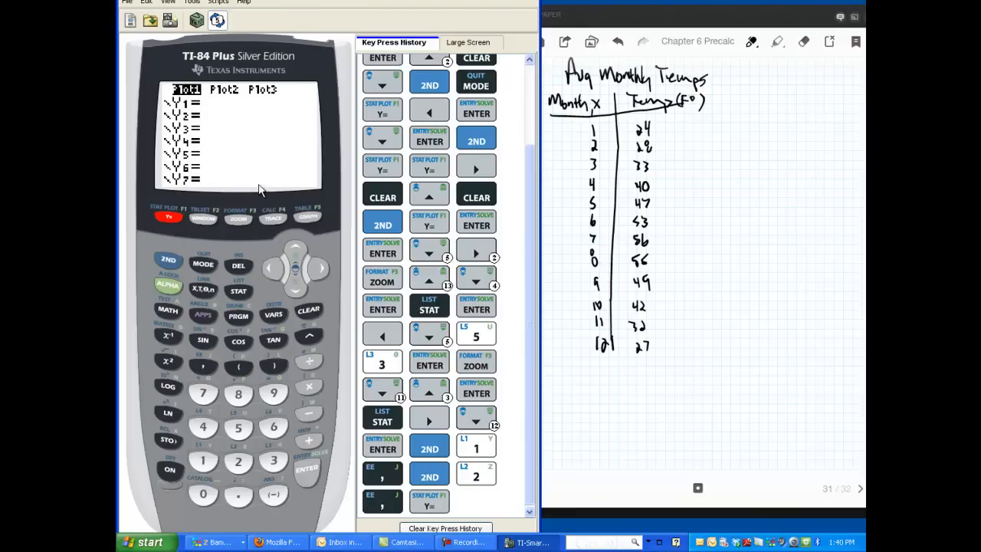
pyautogui.moveTo(224, 280)
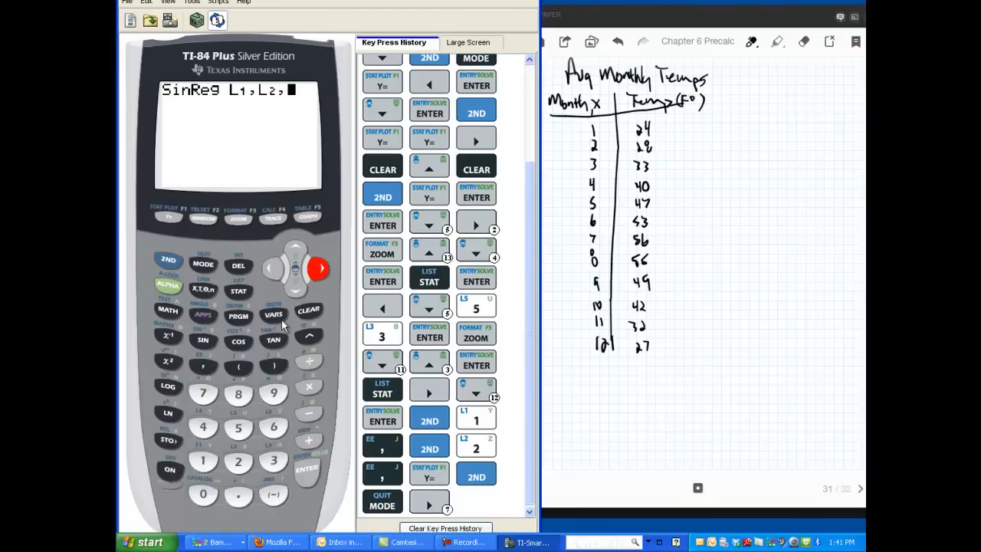
pyautogui.click(272, 316)
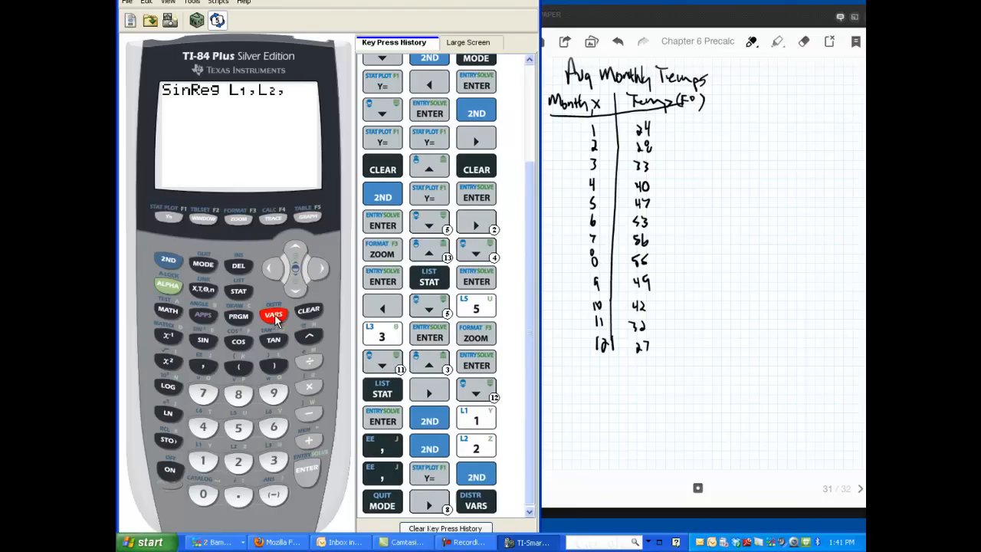
pyautogui.click(273, 315)
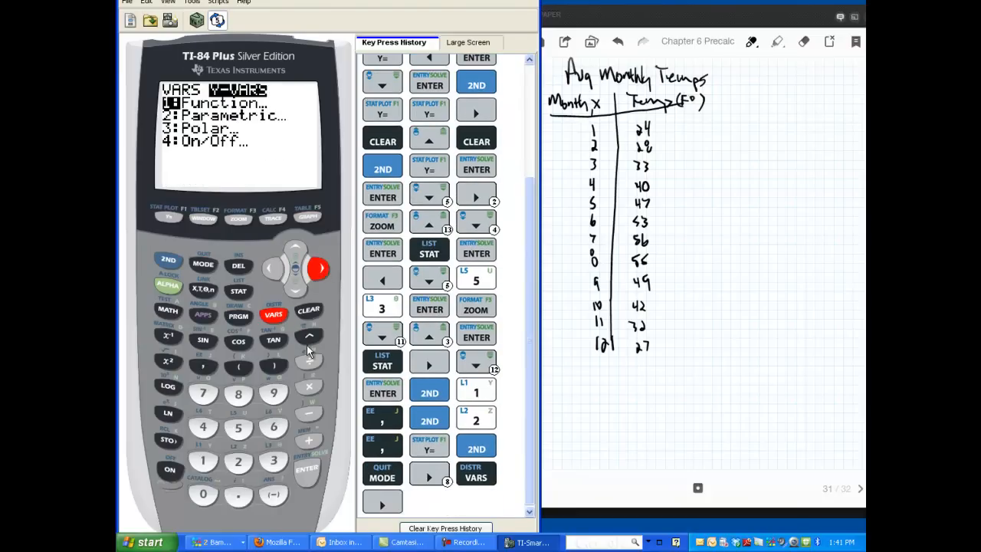
pyautogui.click(306, 468)
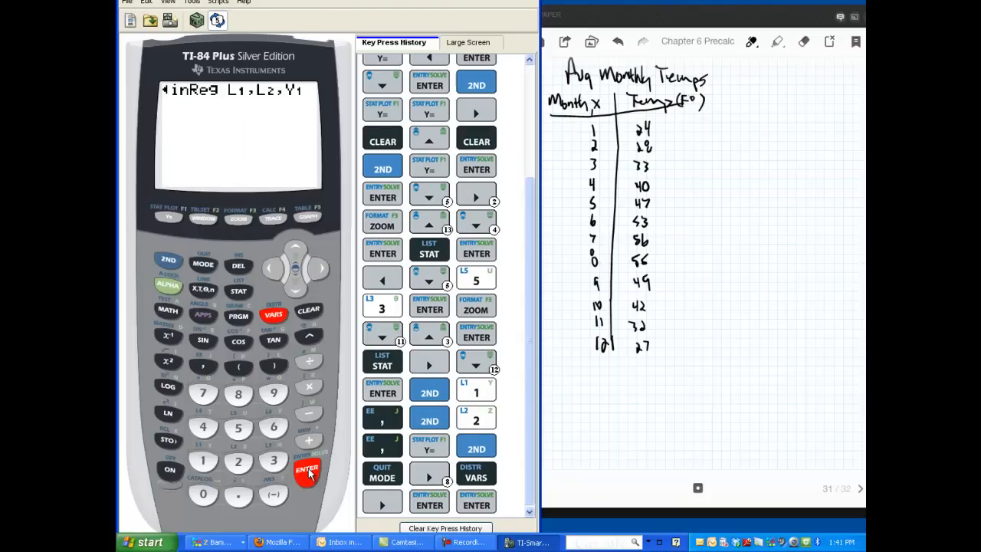
pyautogui.click(306, 470)
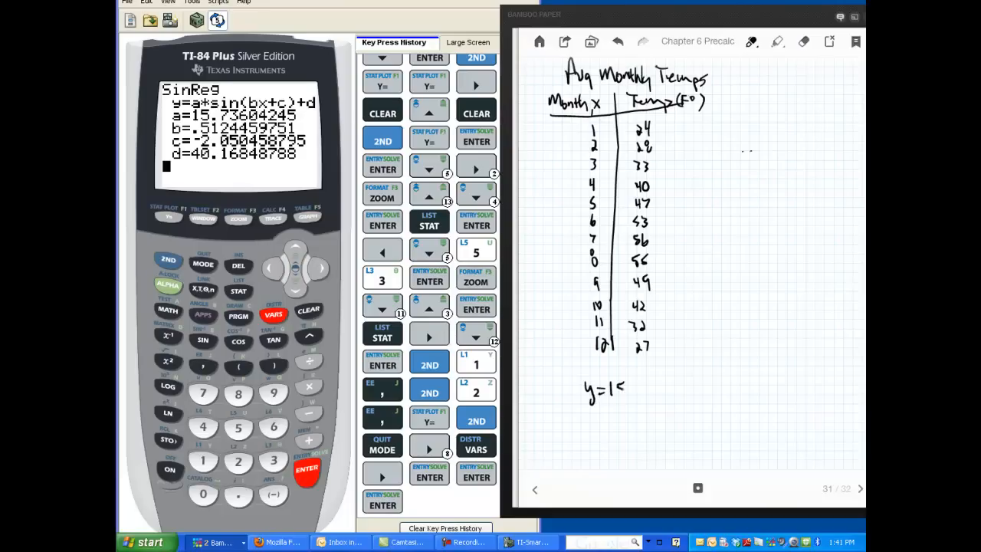
# Step: Note the SinReg coefficients (a≈15.74) and bring up the zoom choices for graphing Y1
pyautogui.write('5.74sin(.512x-2.05)+40.118')
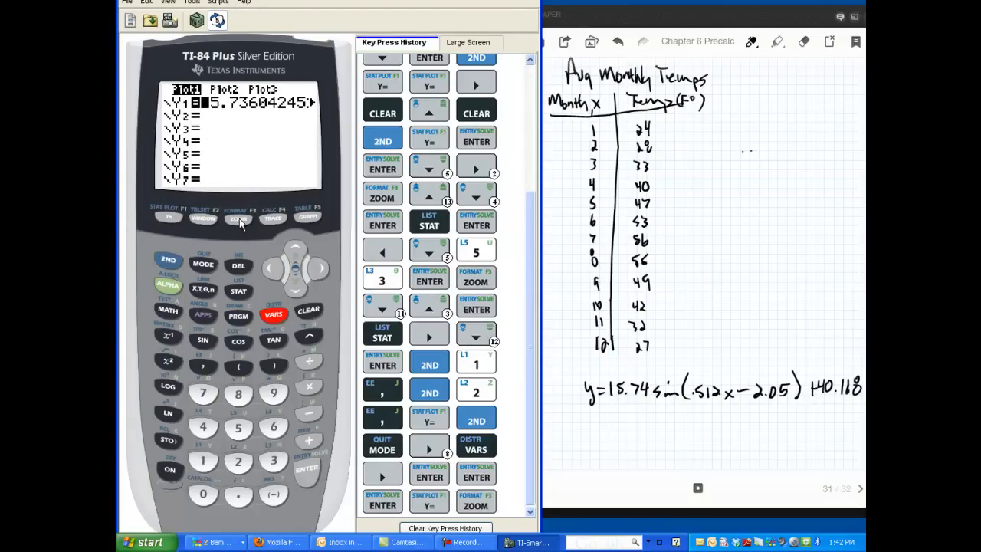
pyautogui.click(238, 216)
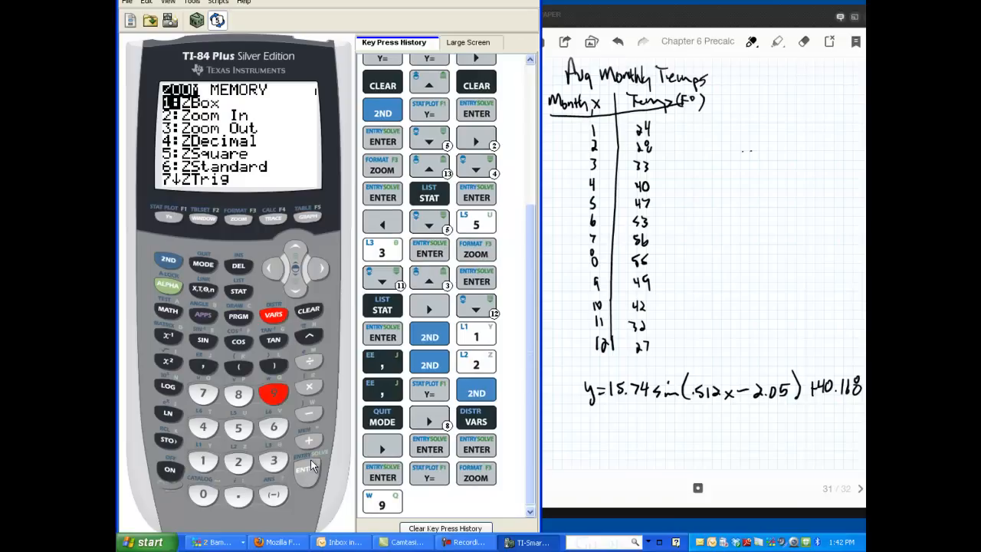